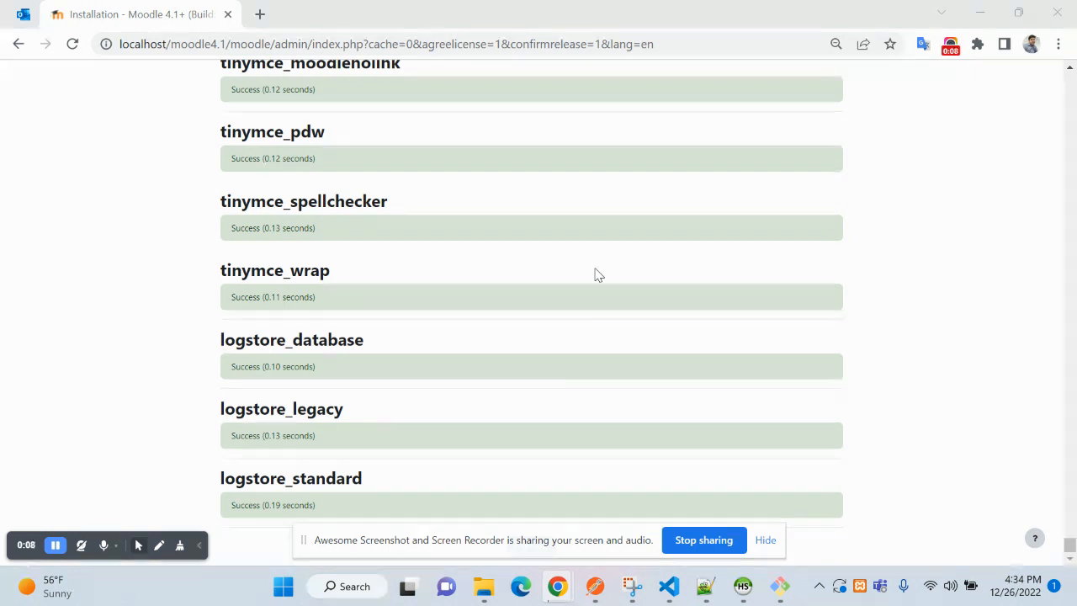
mouse_move(521, 107)
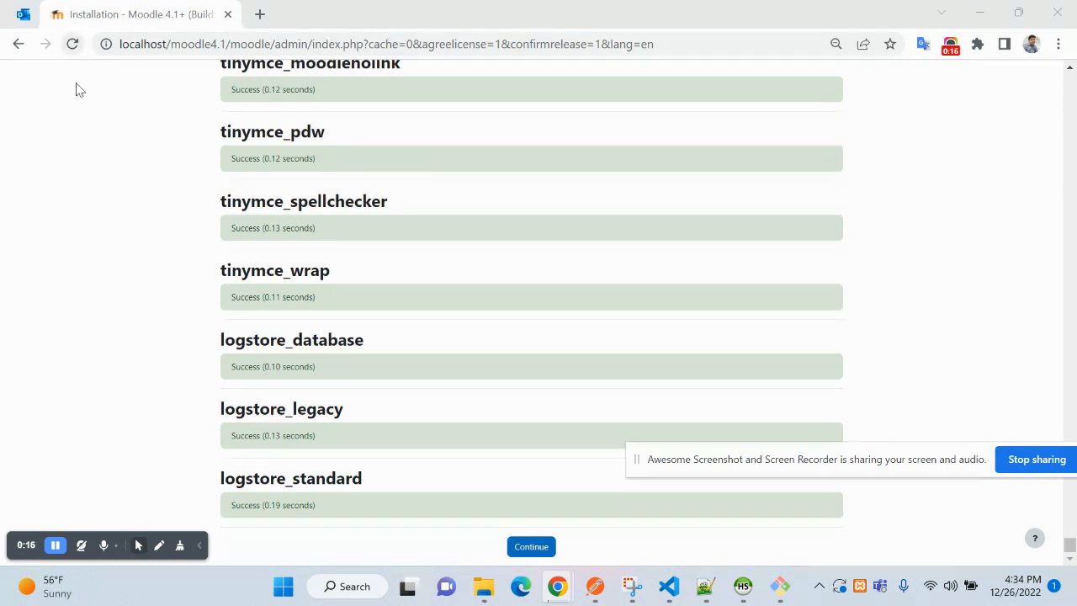
mouse_move(407, 218)
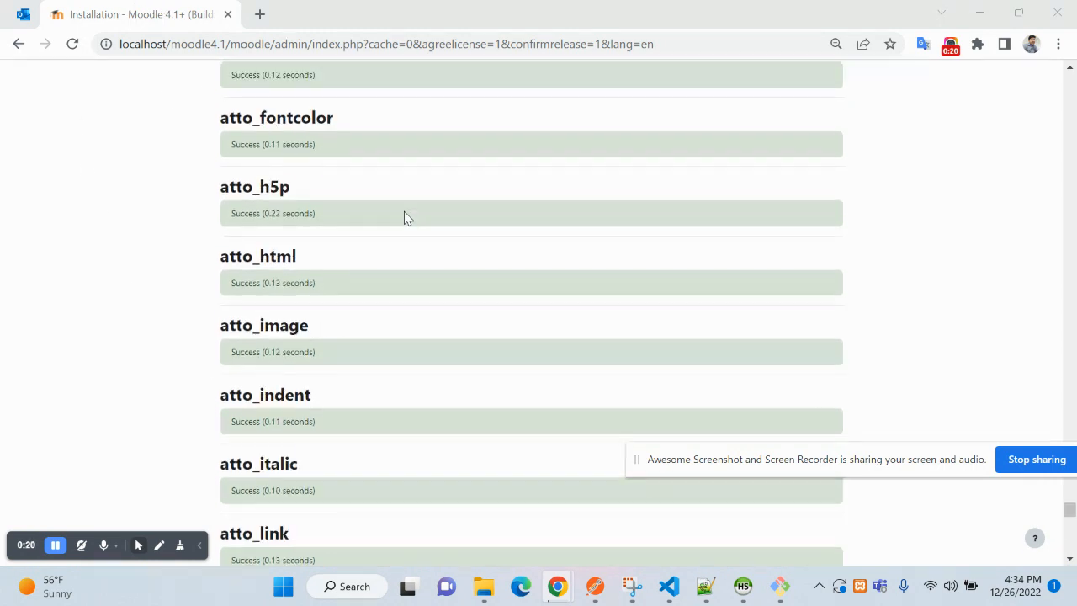
Scroll through the plugin installation results, confirming every component reports Success.
scroll(down, 3)
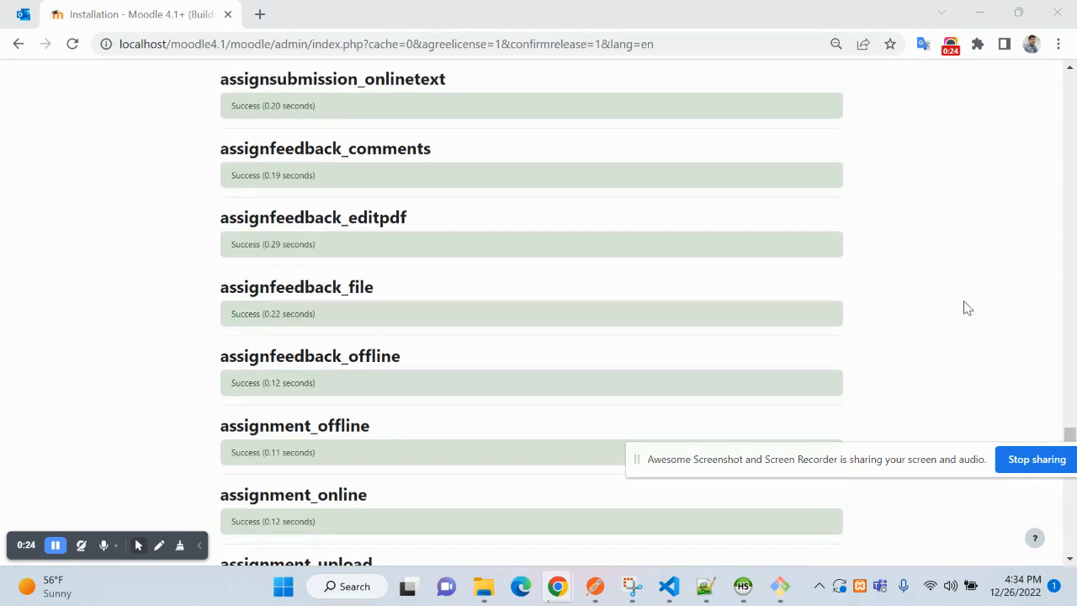
scroll(down, 3)
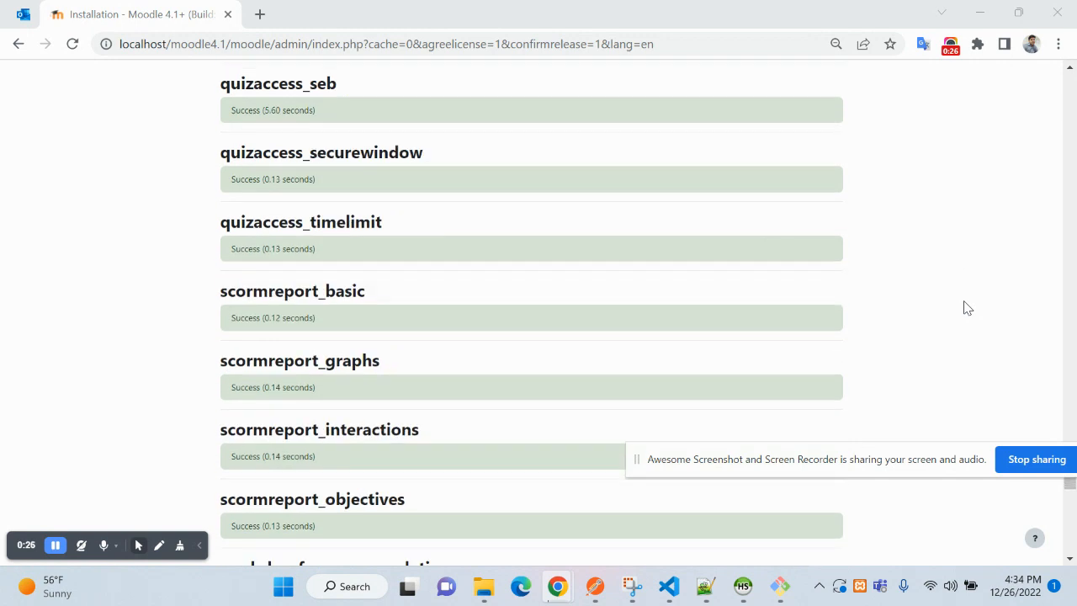
scroll(down, 3)
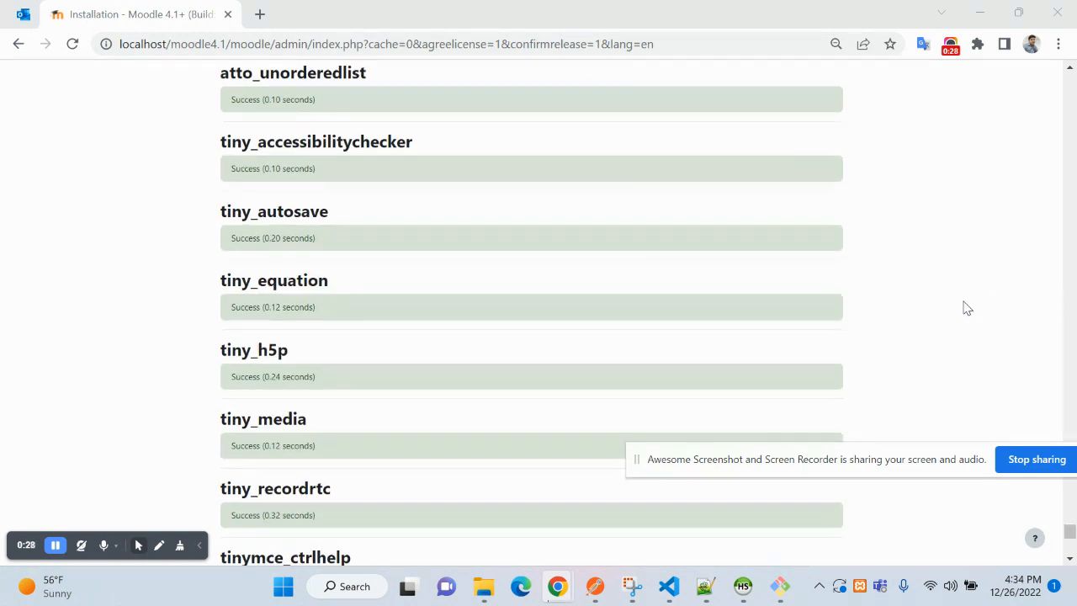
scroll(down, 3)
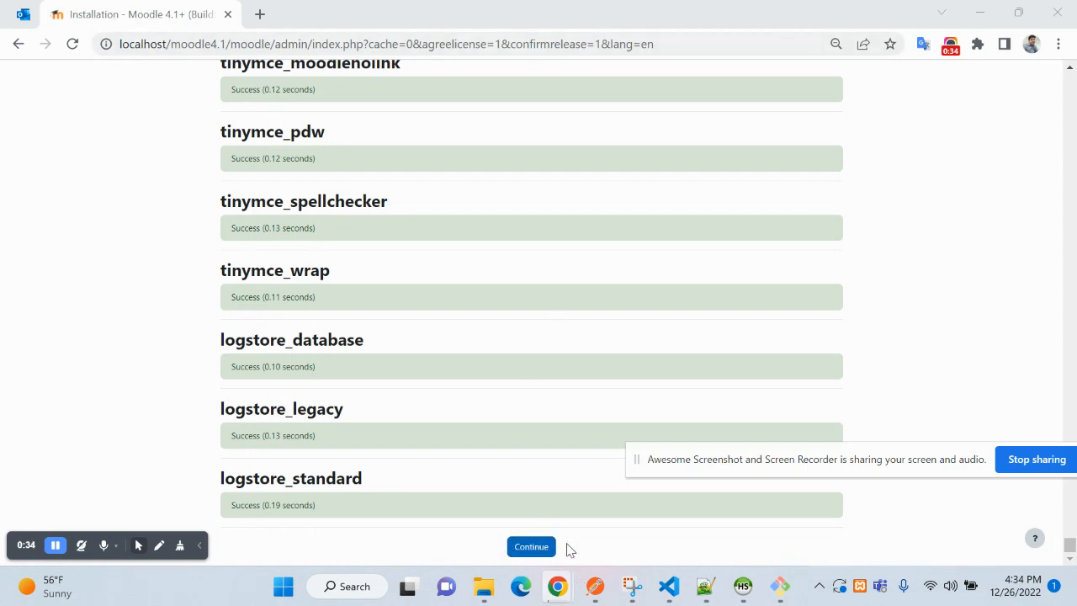
mouse_move(572, 530)
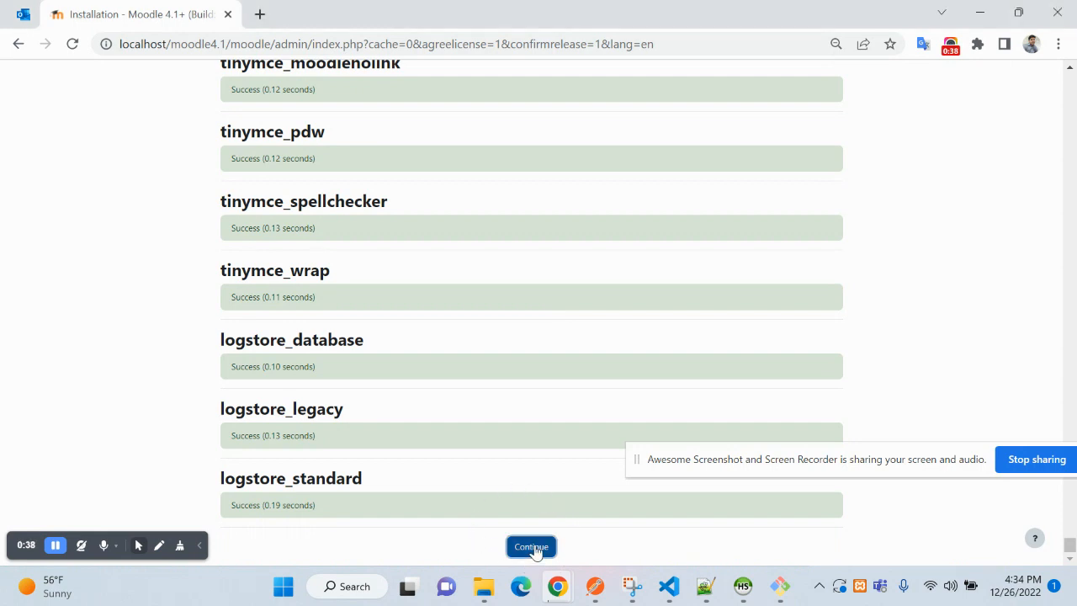
Continue from the plugin results to the main administrator account form.
click(531, 546)
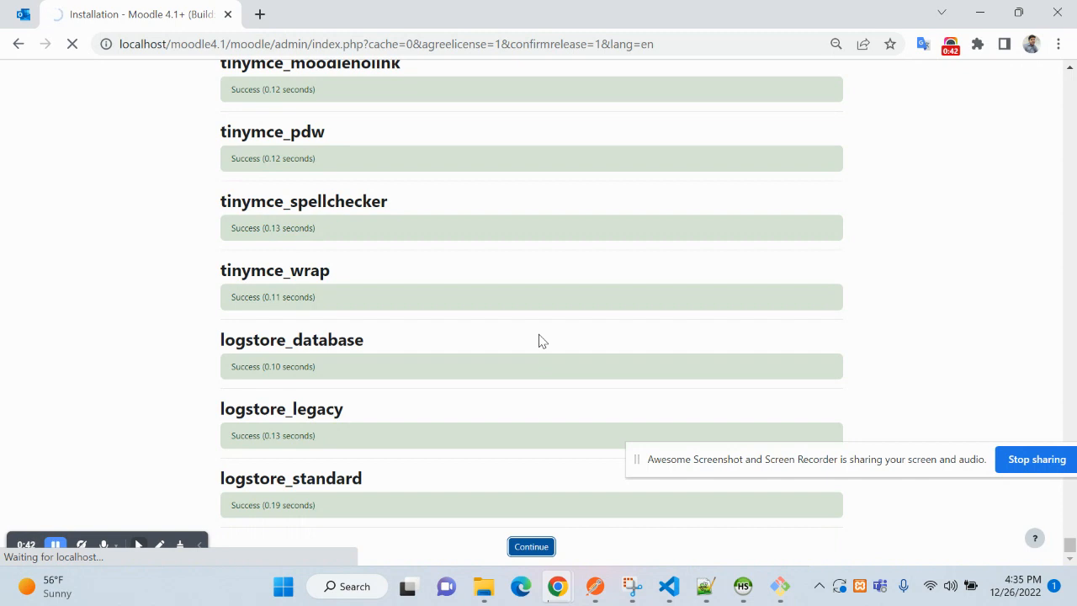
click(530, 546)
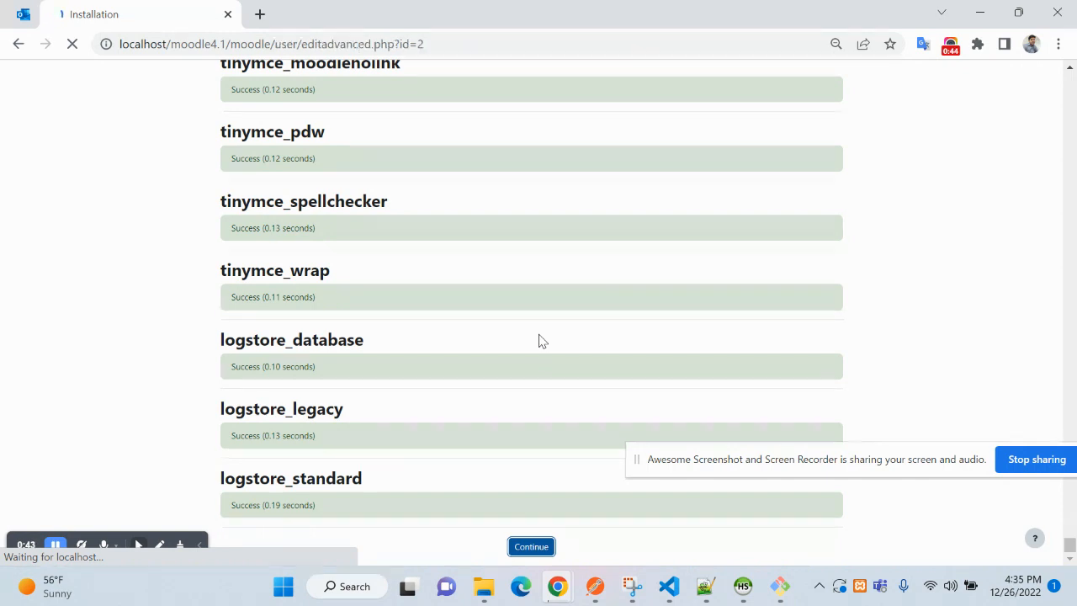
click(531, 546)
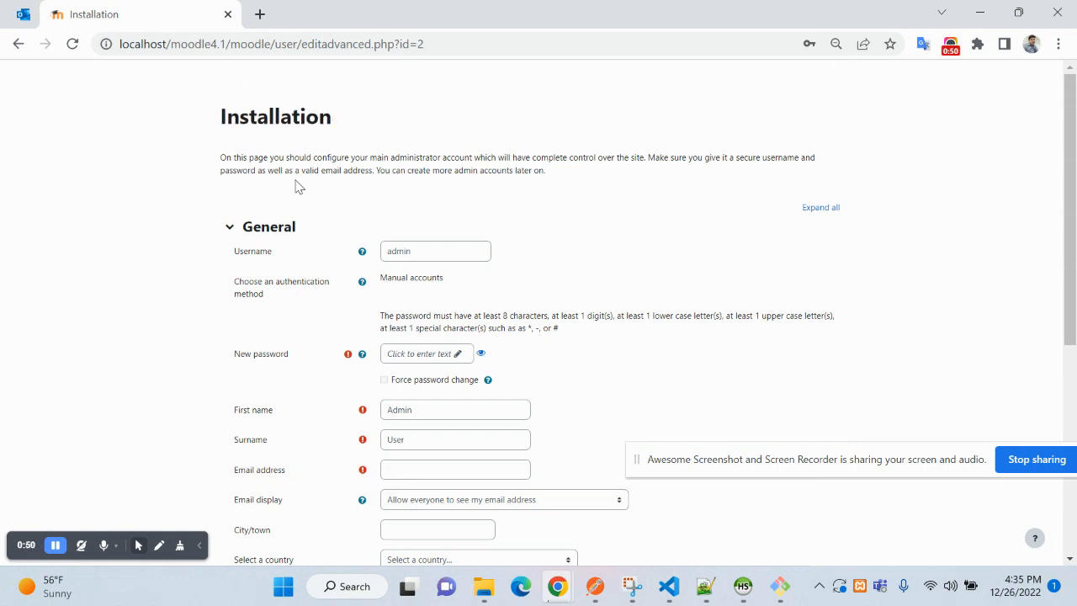
click(435, 251)
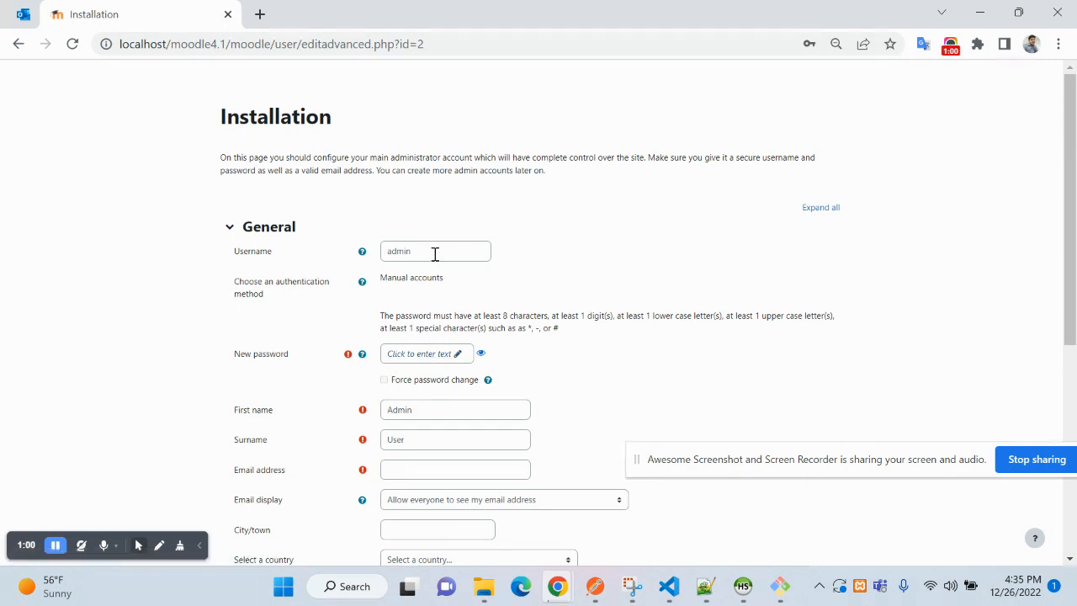
mouse_move(425, 353)
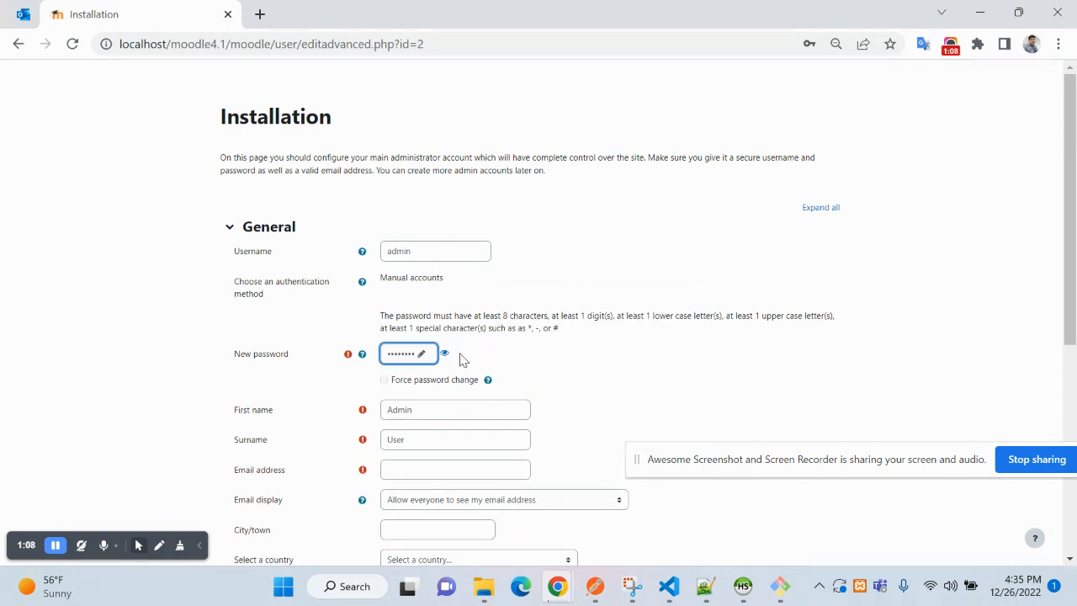
click(444, 354)
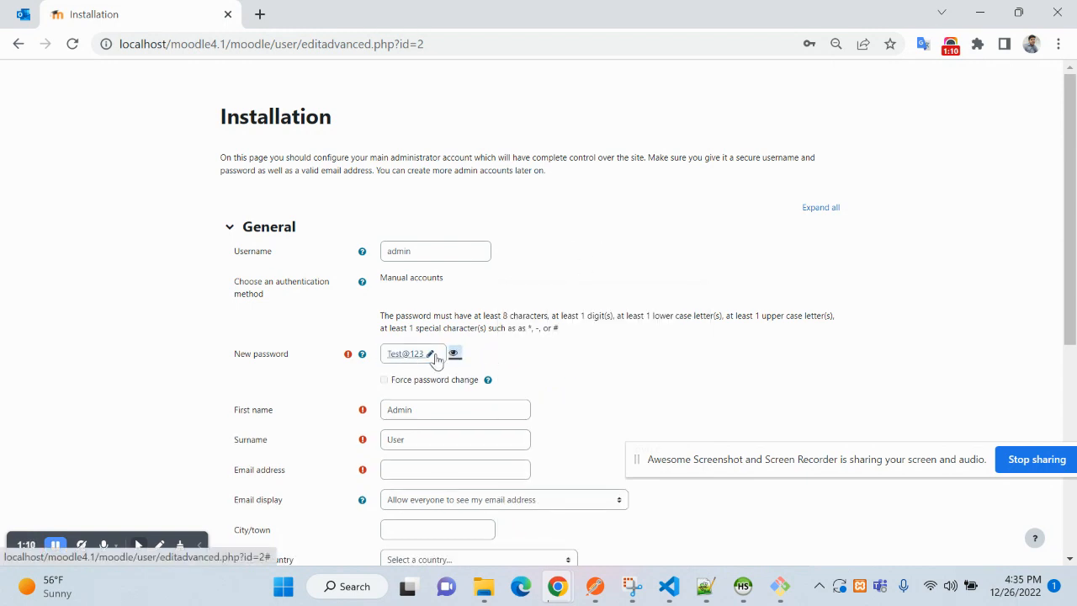
click(408, 353)
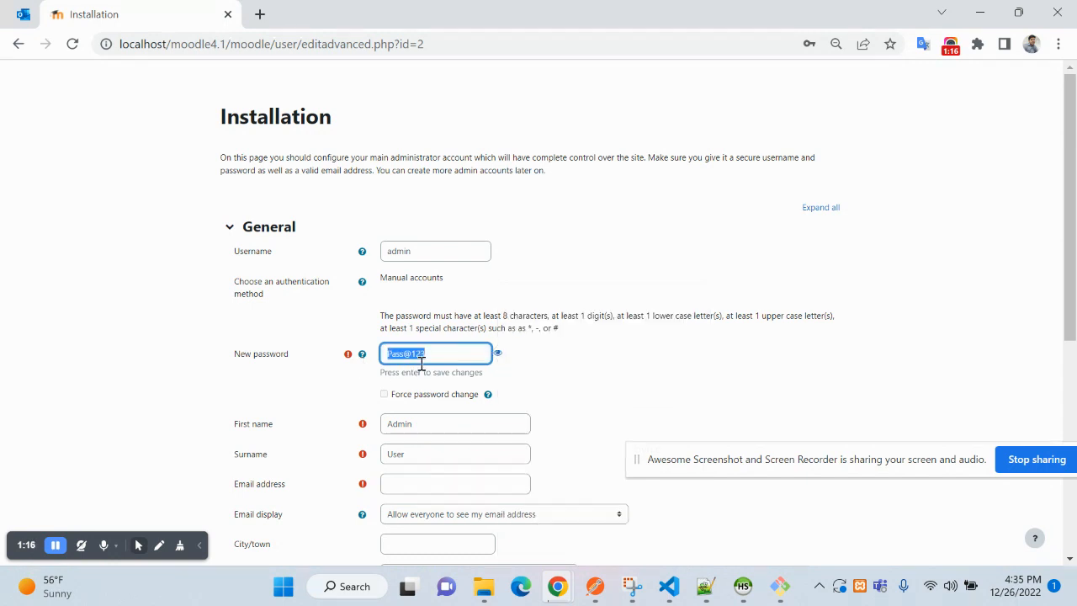
mouse_move(591, 363)
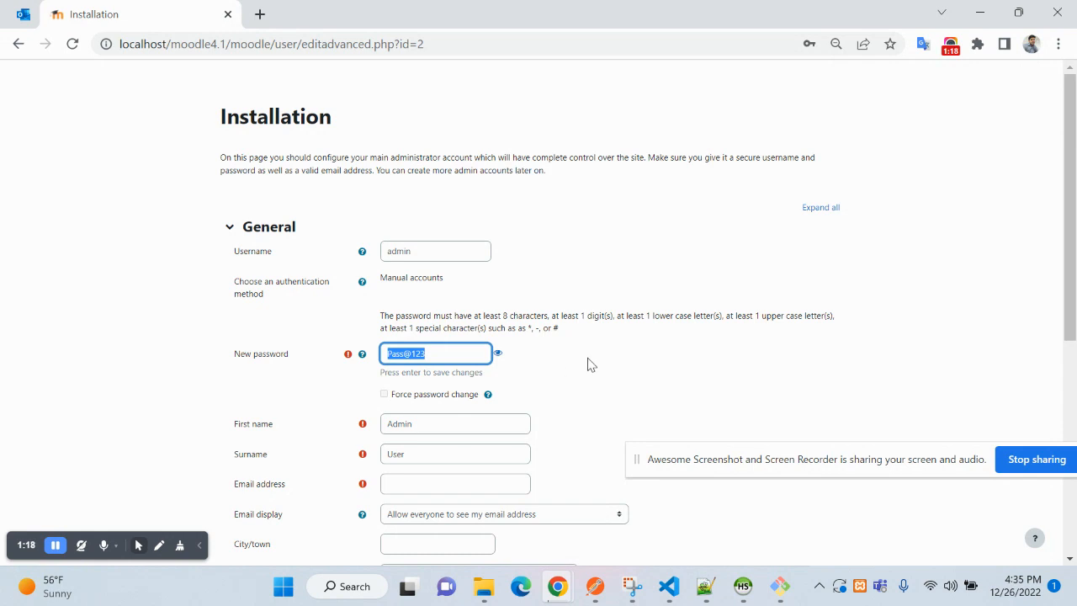
scroll(down, 3)
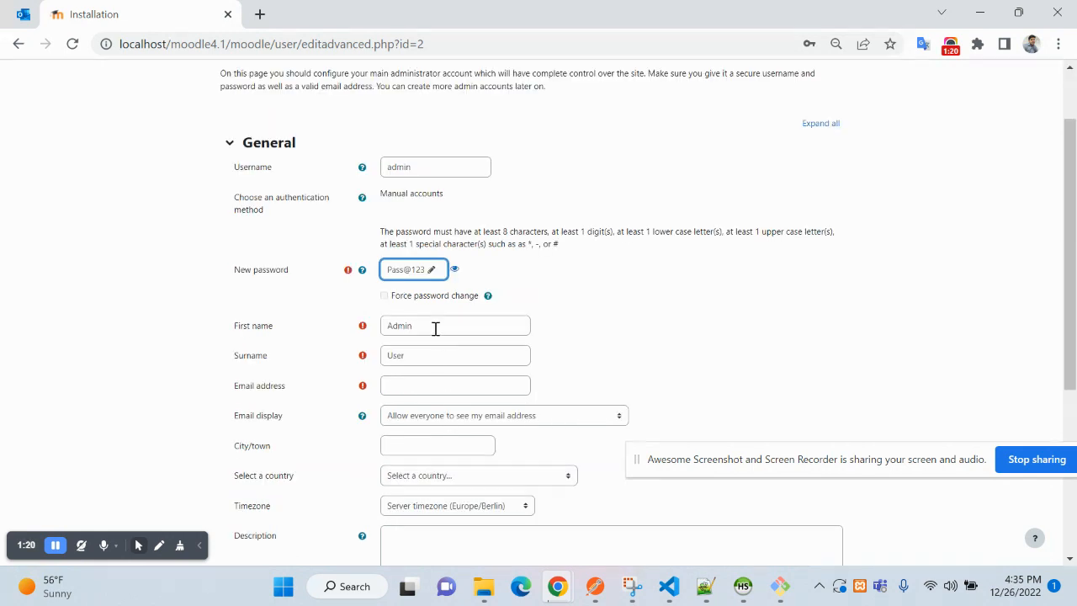
Fill in the administrator's email address from the autofill suggestion.
click(454, 325)
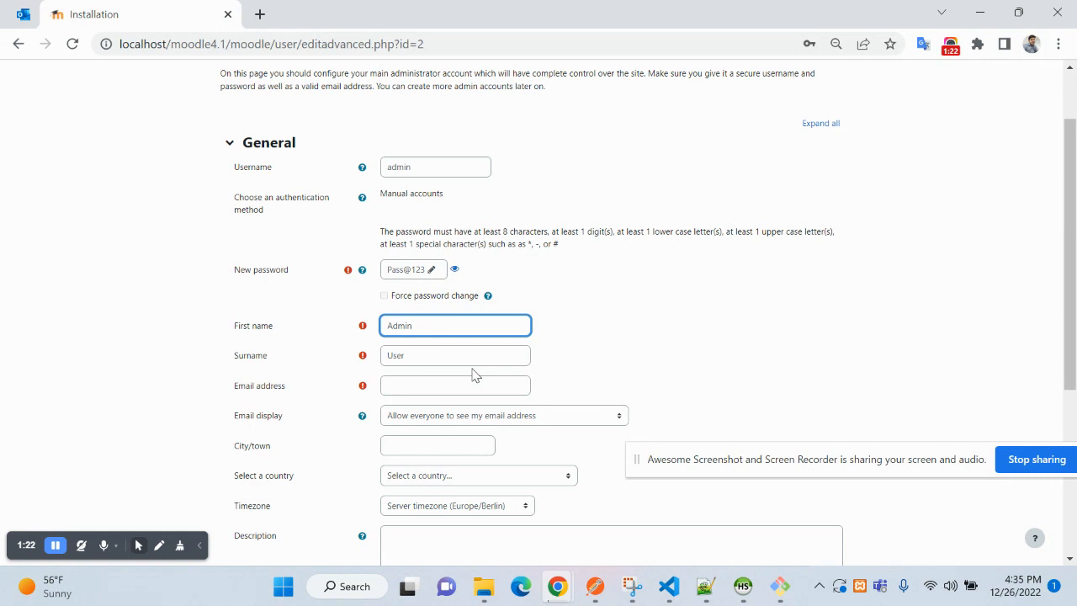
click(455, 386)
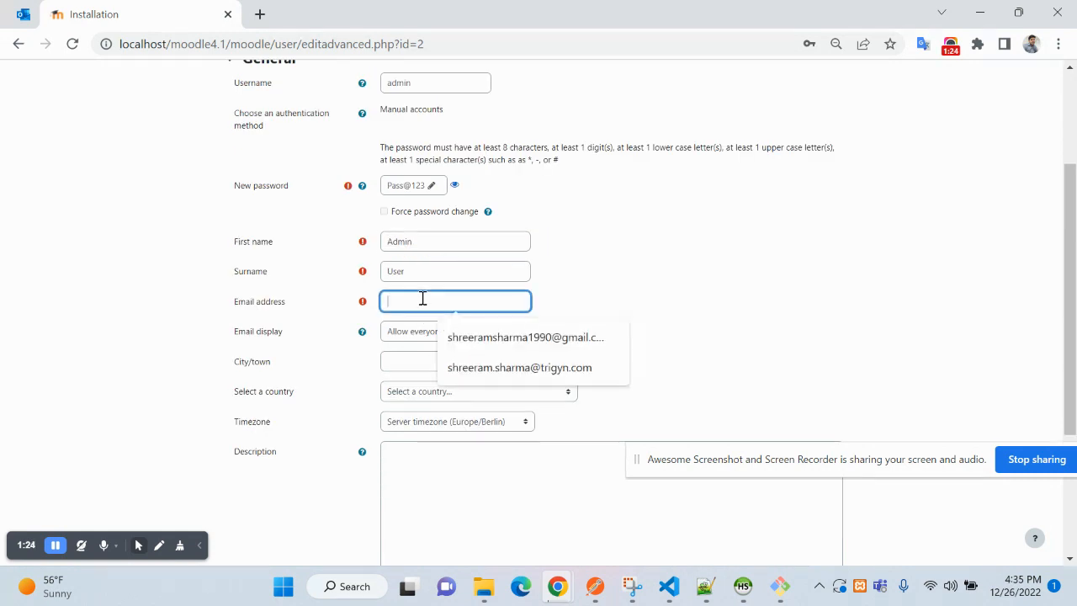
click(524, 337)
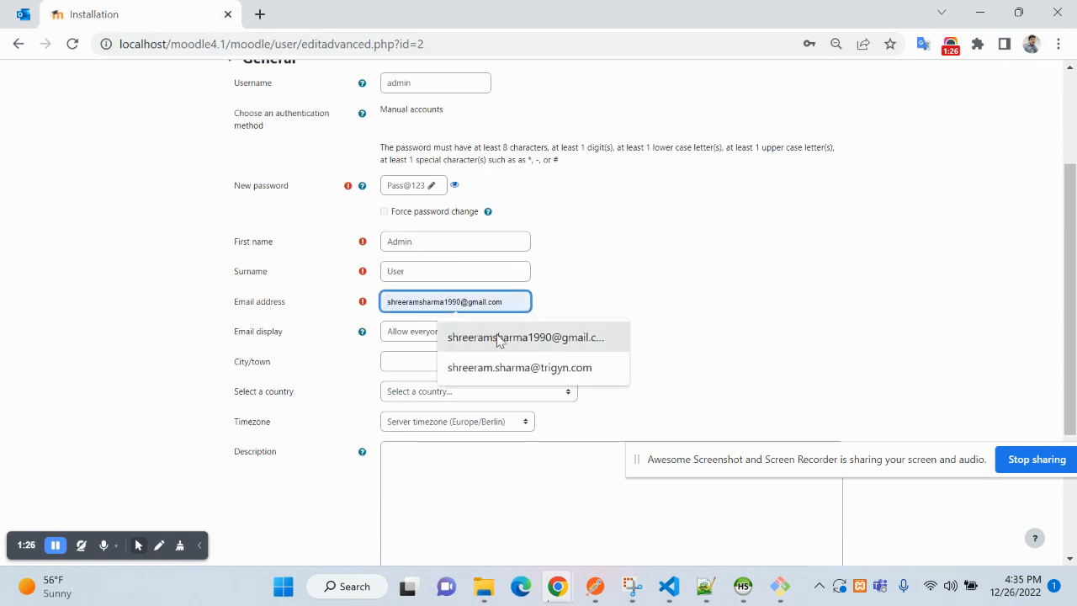
click(526, 337)
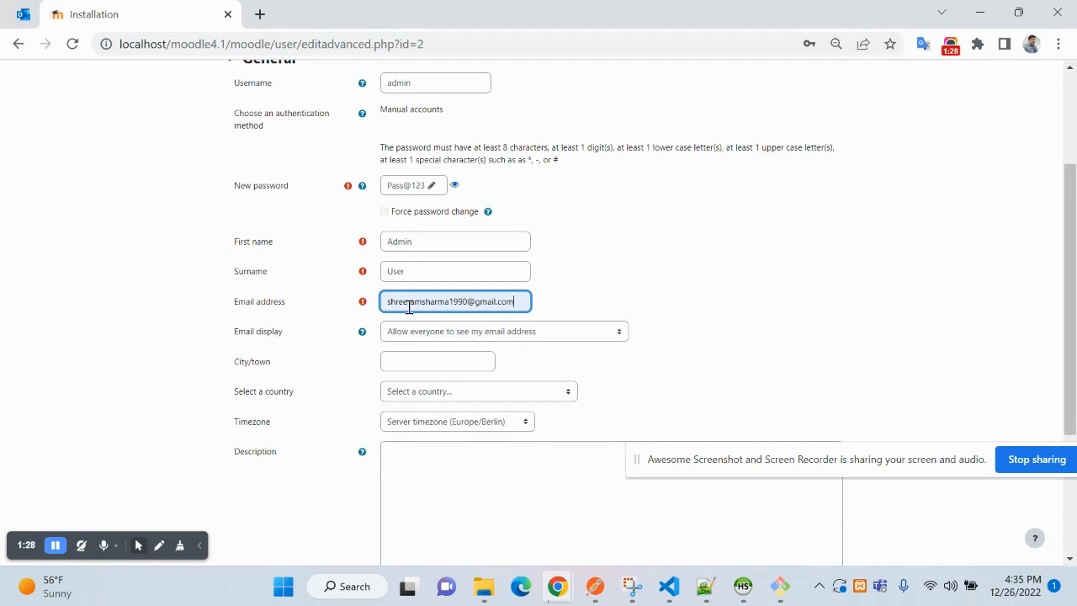
triple_click(454, 302)
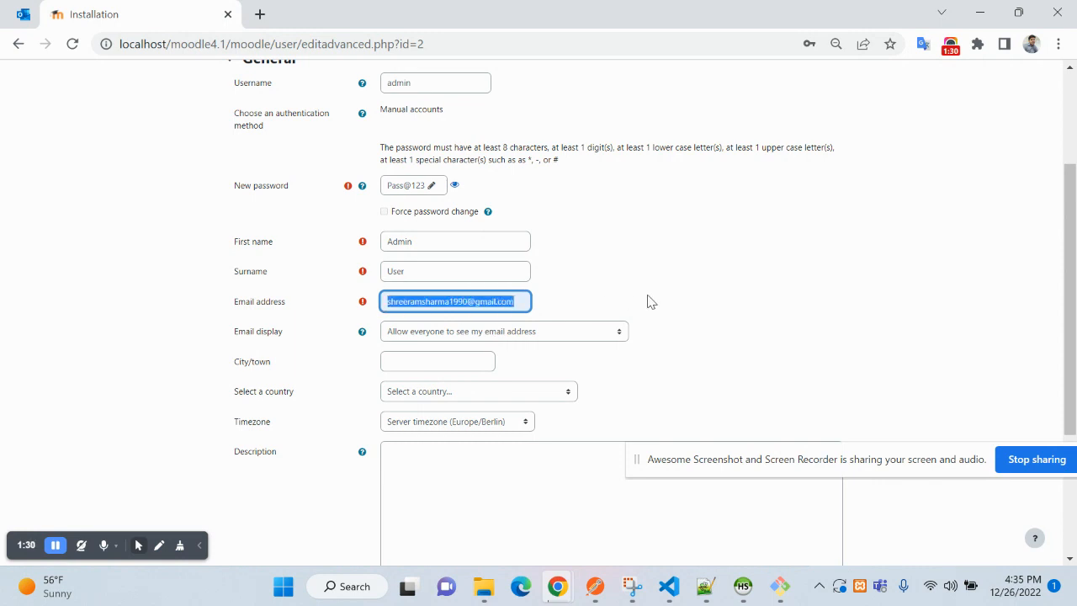
Enter Delhi as the city and choose India from the country list.
scroll(down, 3)
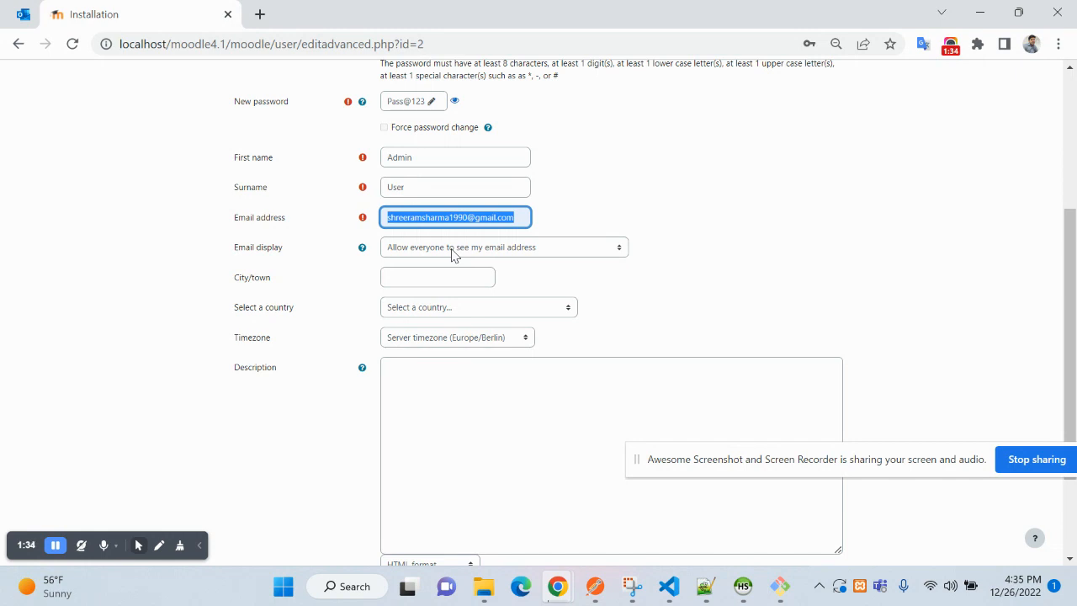
click(437, 277)
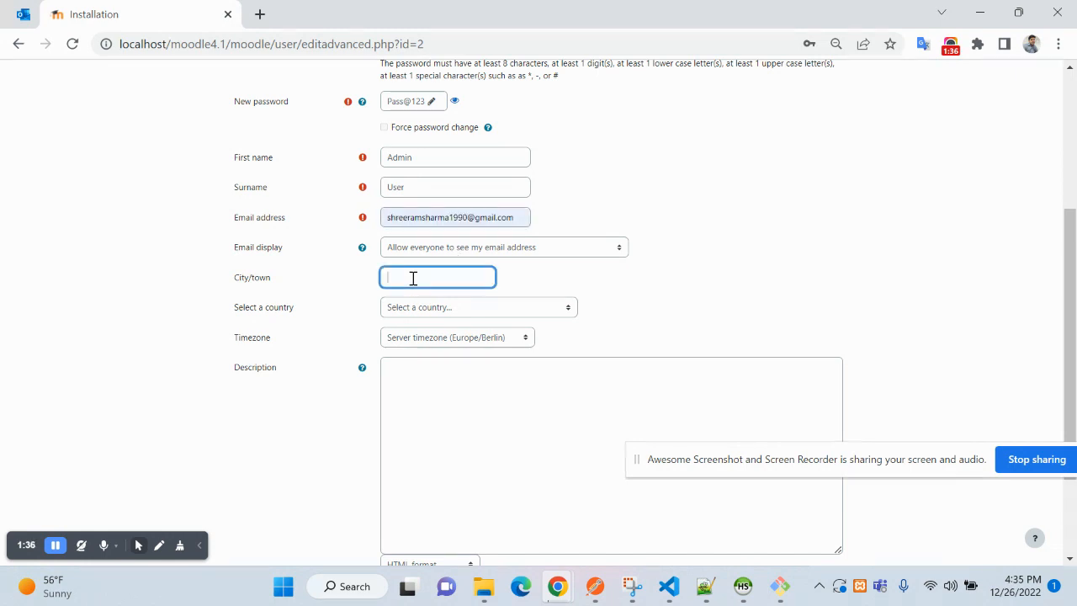
text(Delhi)
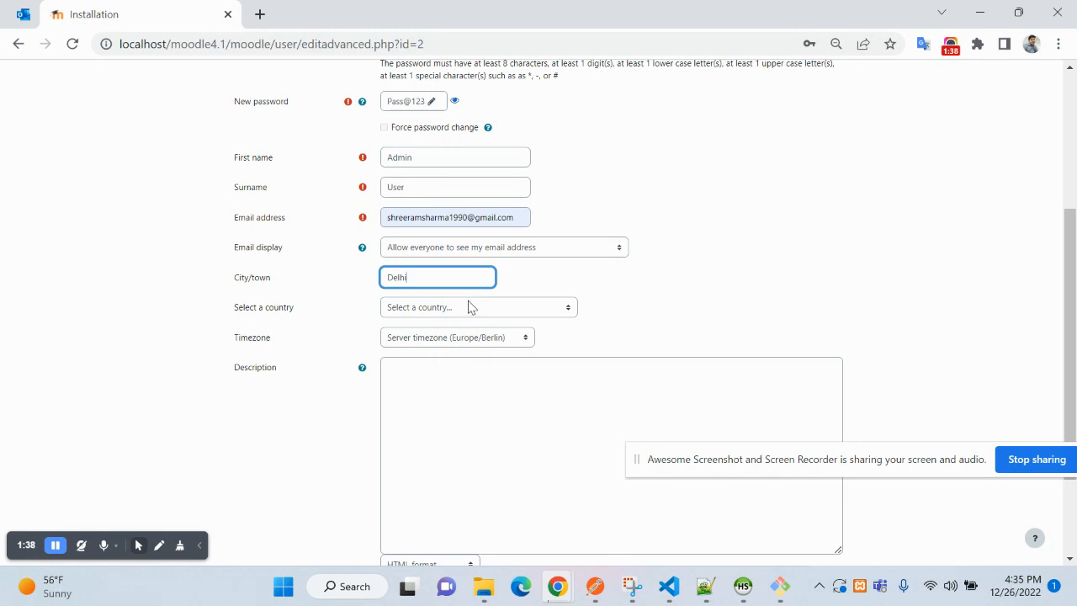
click(478, 307)
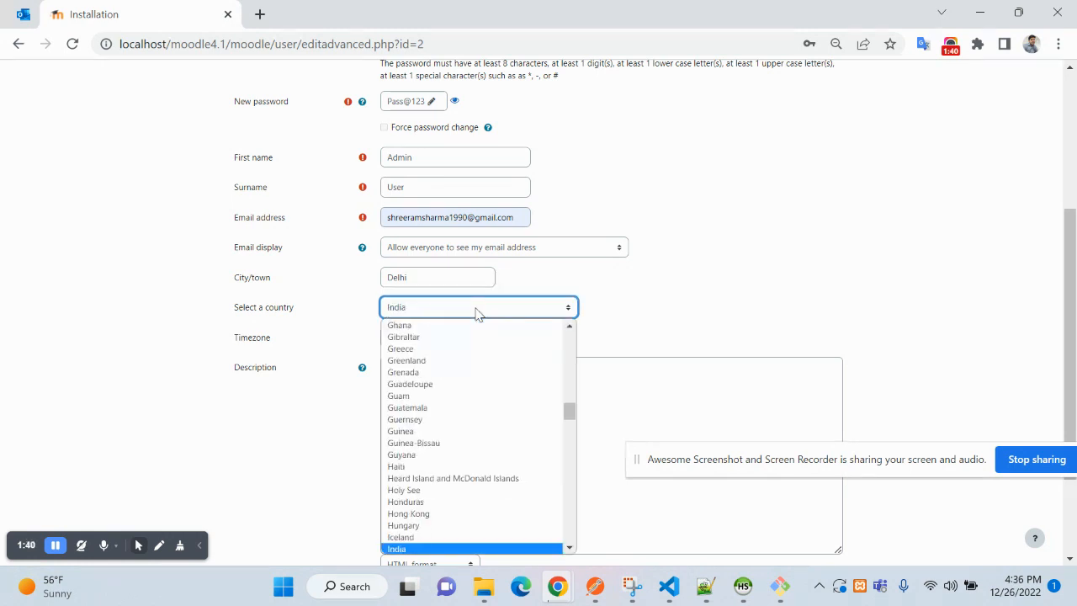
Set the admin timezone to Asia/Kolkata and expand the additional profile sections.
click(456, 253)
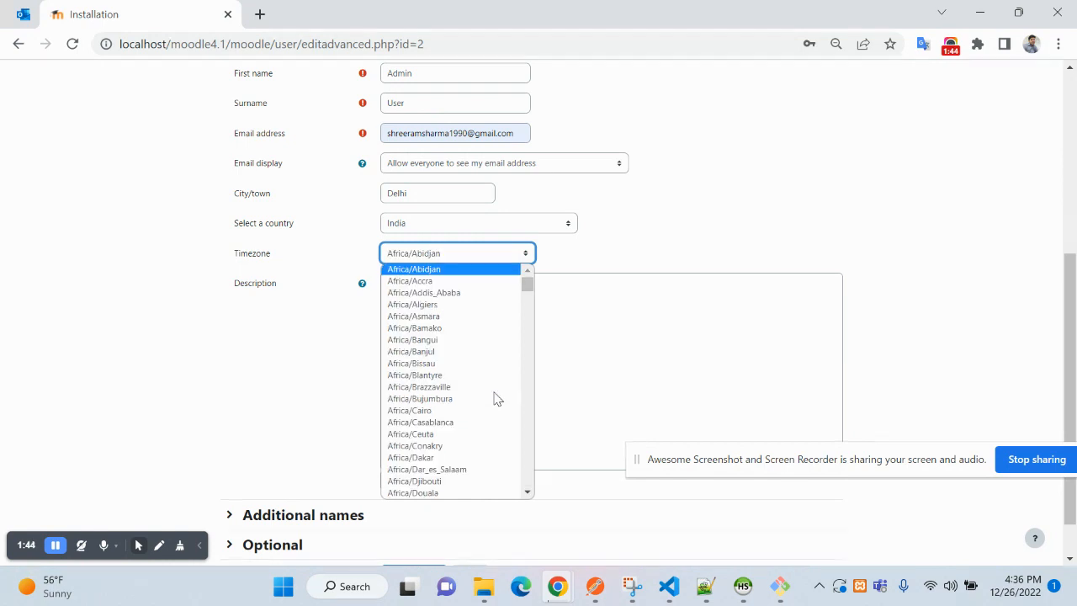
scroll(down, 3)
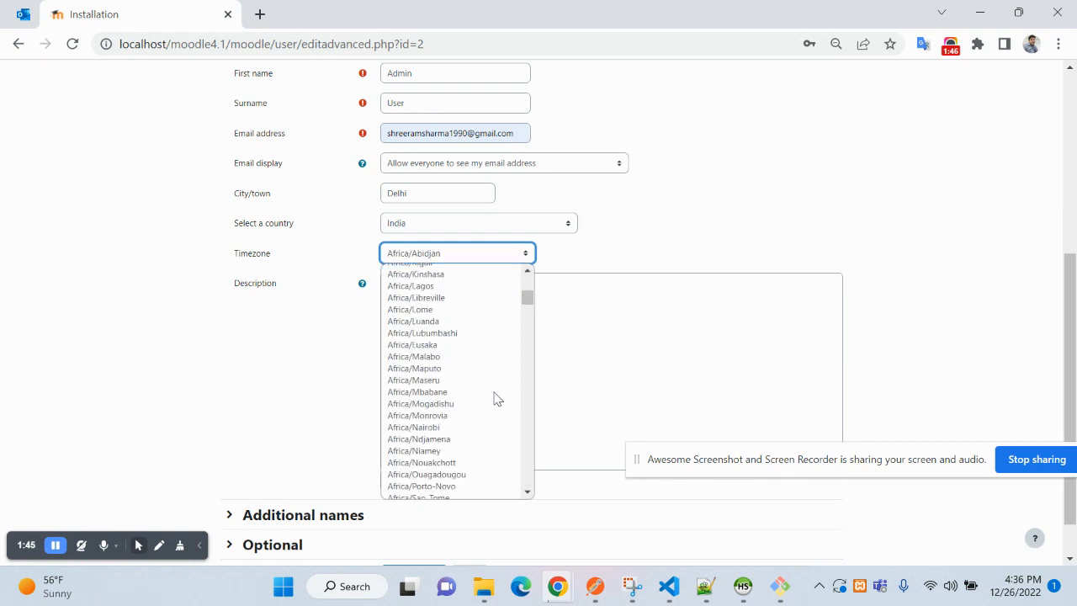
scroll(down, 3)
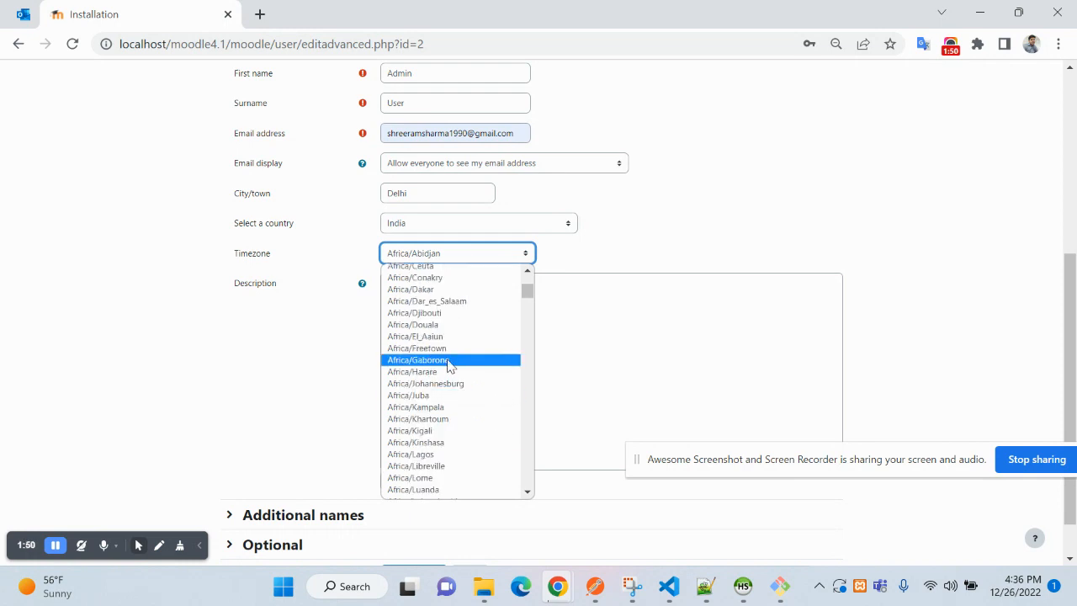
click(409, 410)
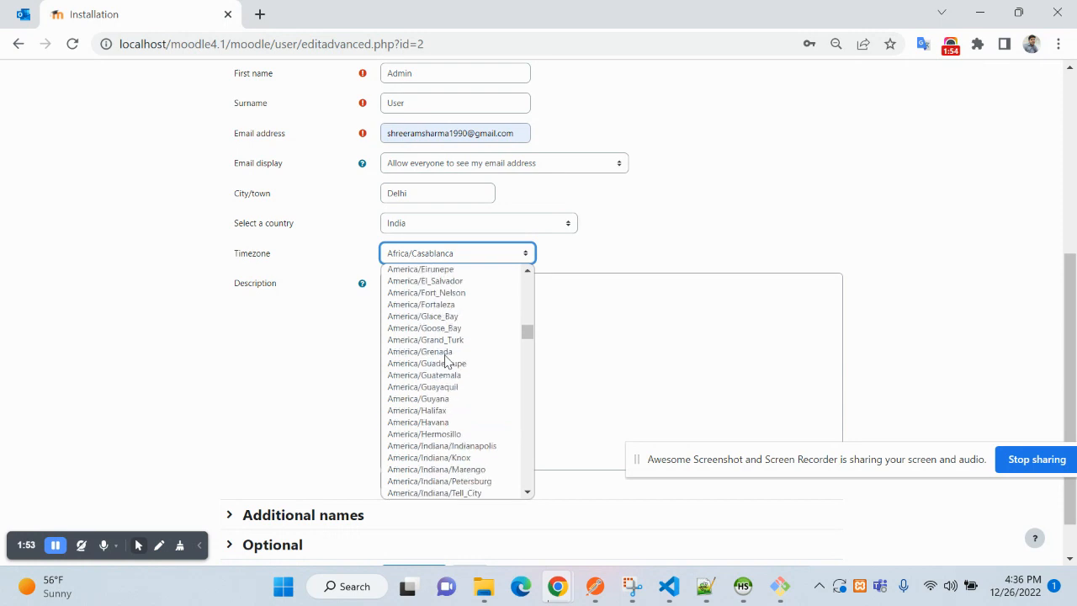
scroll(down, 3)
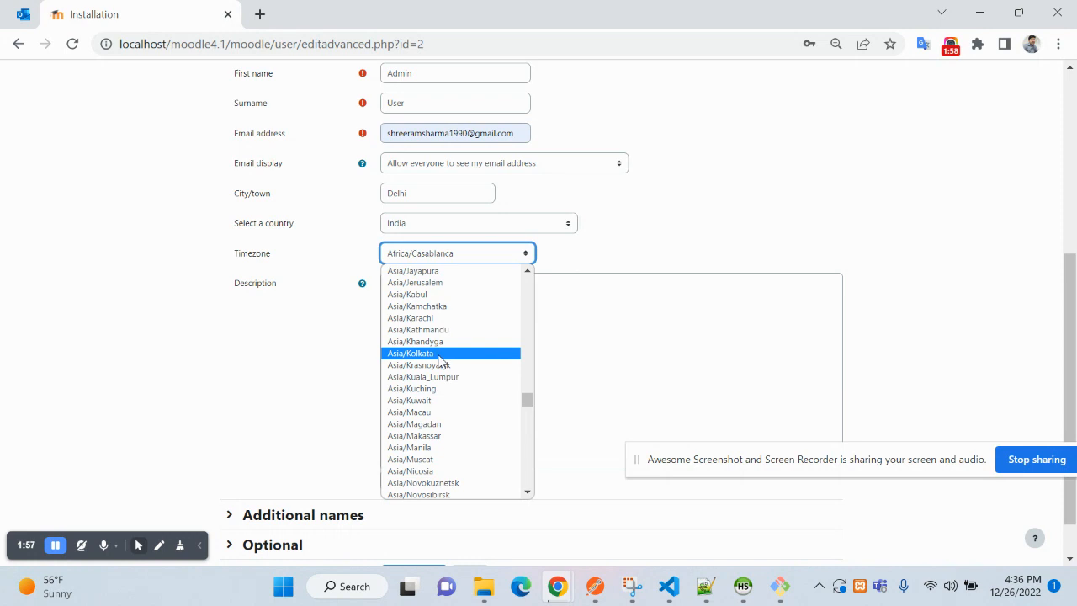
click(410, 353)
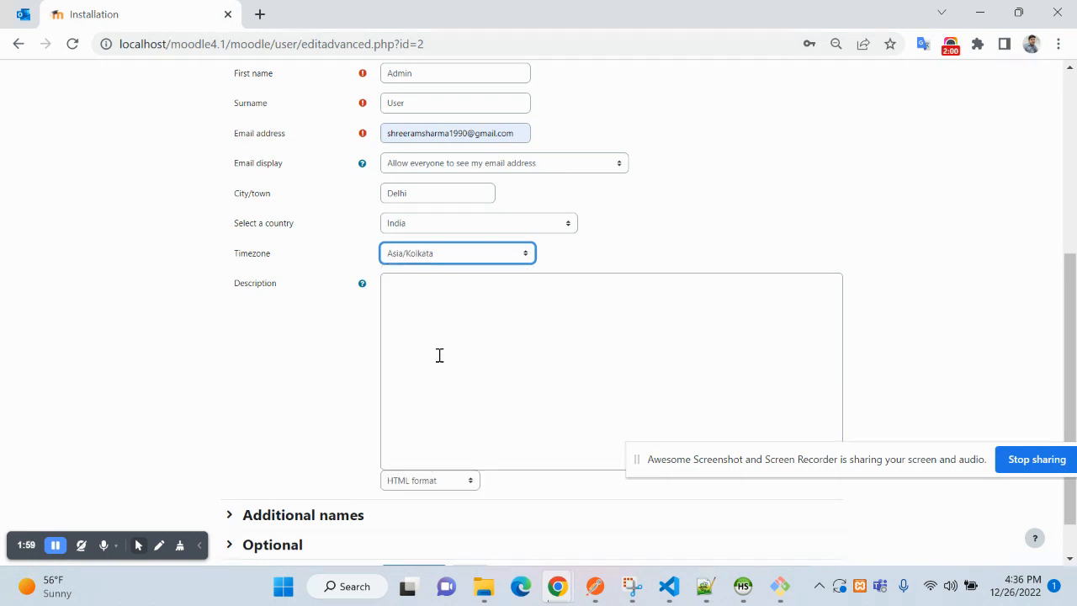
click(303, 514)
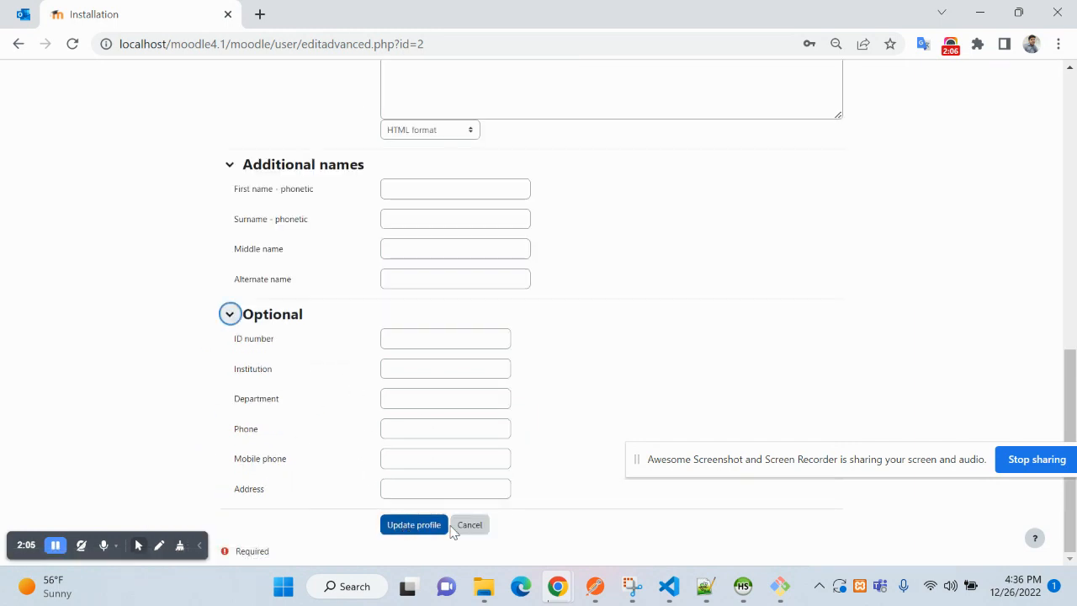
Save the admin profile, moving on to the installation's new site settings page.
click(413, 524)
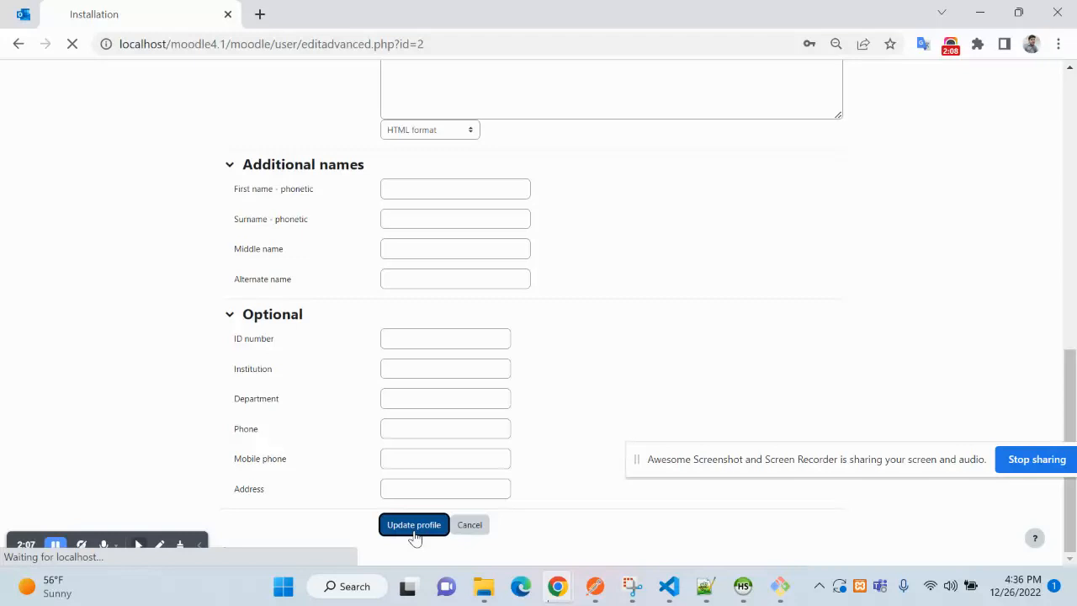
click(413, 524)
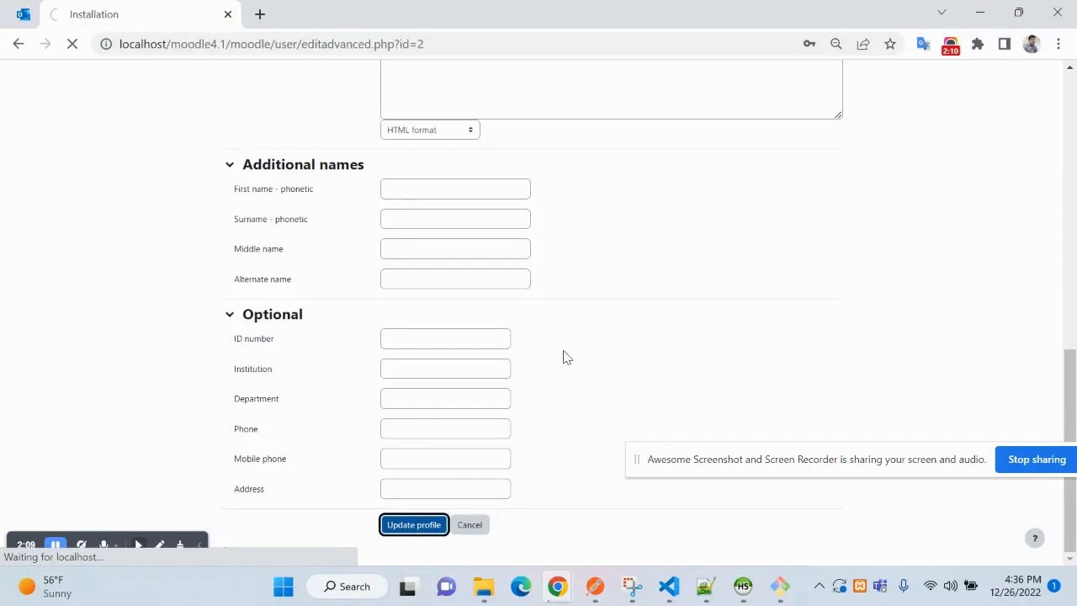
mouse_move(649, 307)
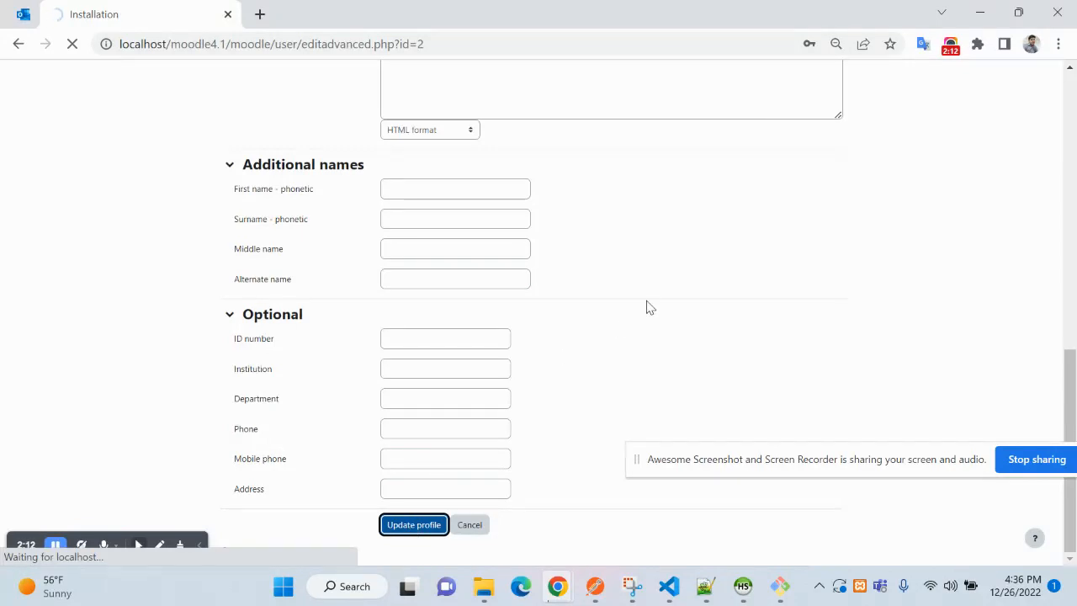
mouse_move(681, 455)
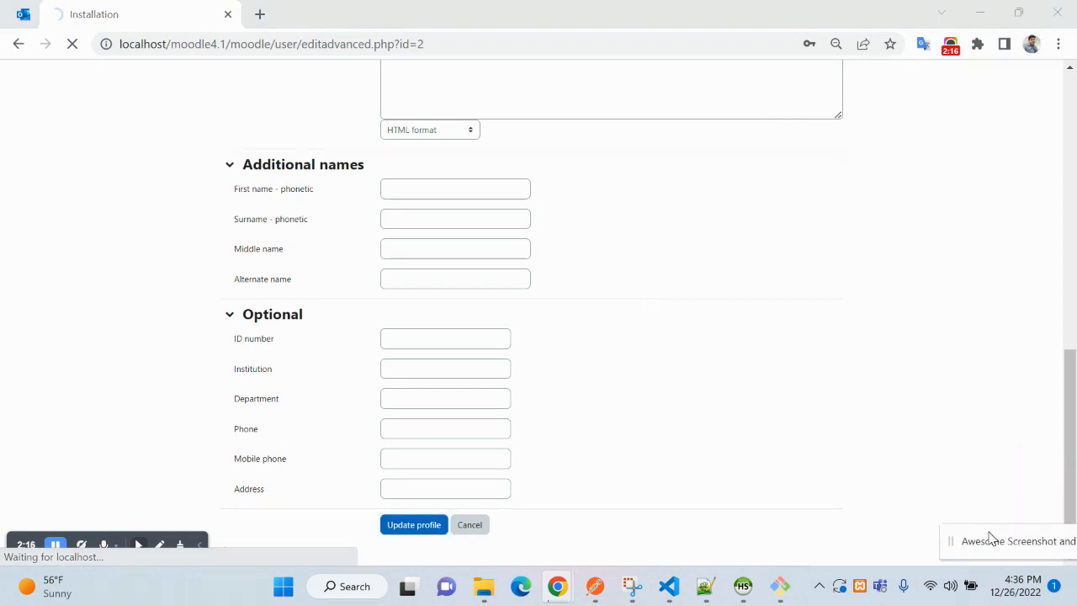
mouse_move(777, 387)
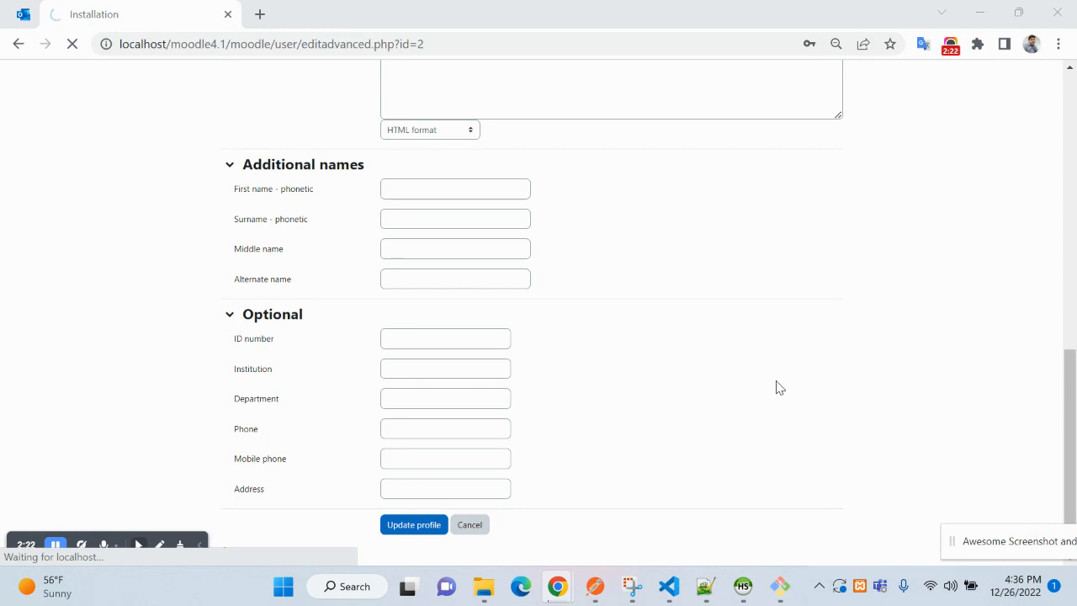
click(414, 524)
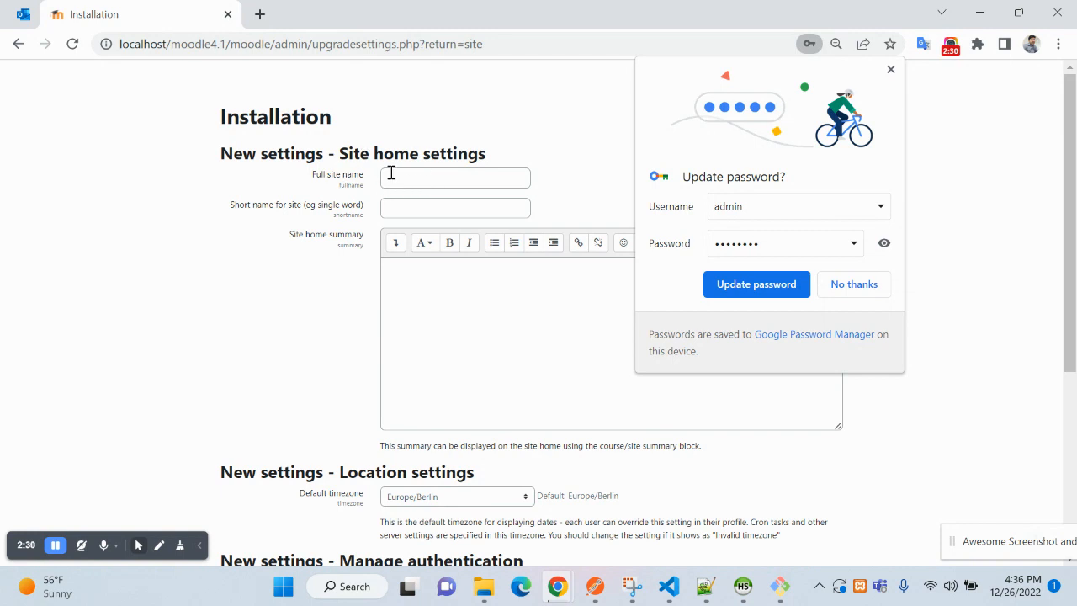
Enter Moodle Tutorial as the full site name, short name and site home summary.
click(456, 178)
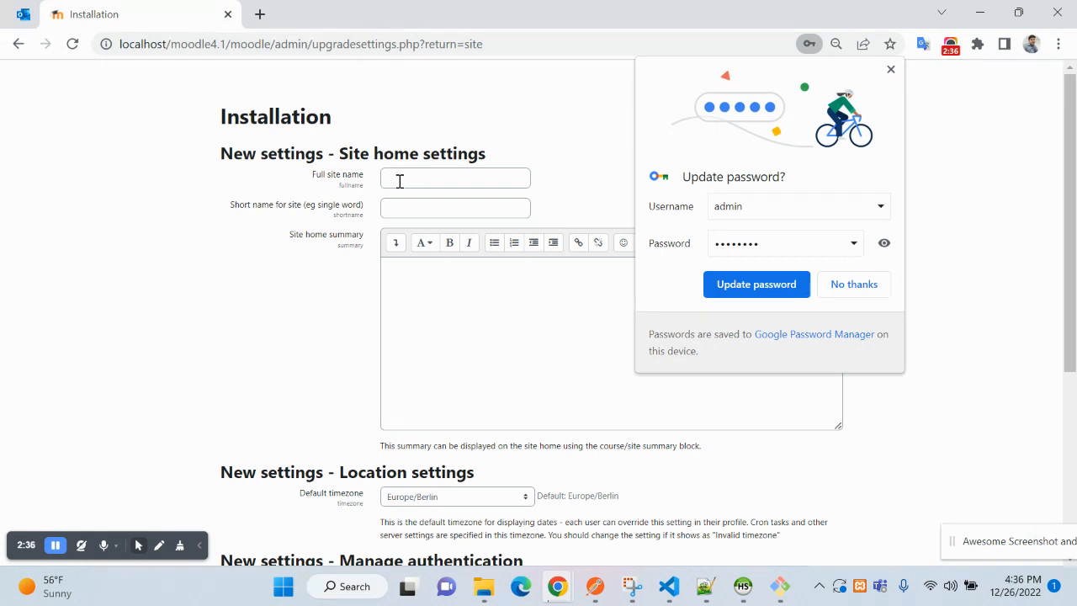
click(454, 178)
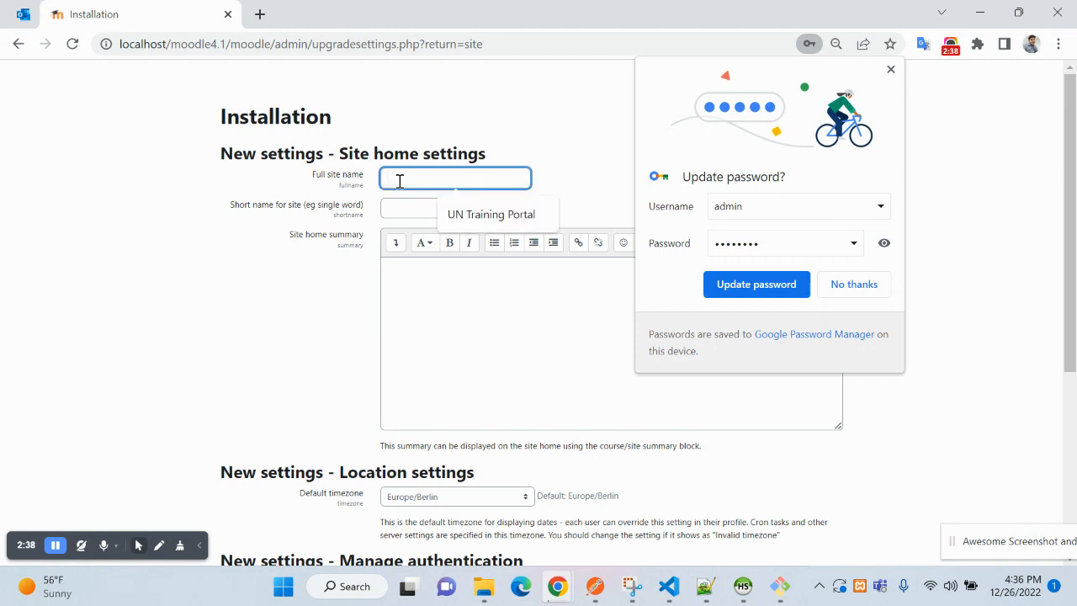
text(Moodle To)
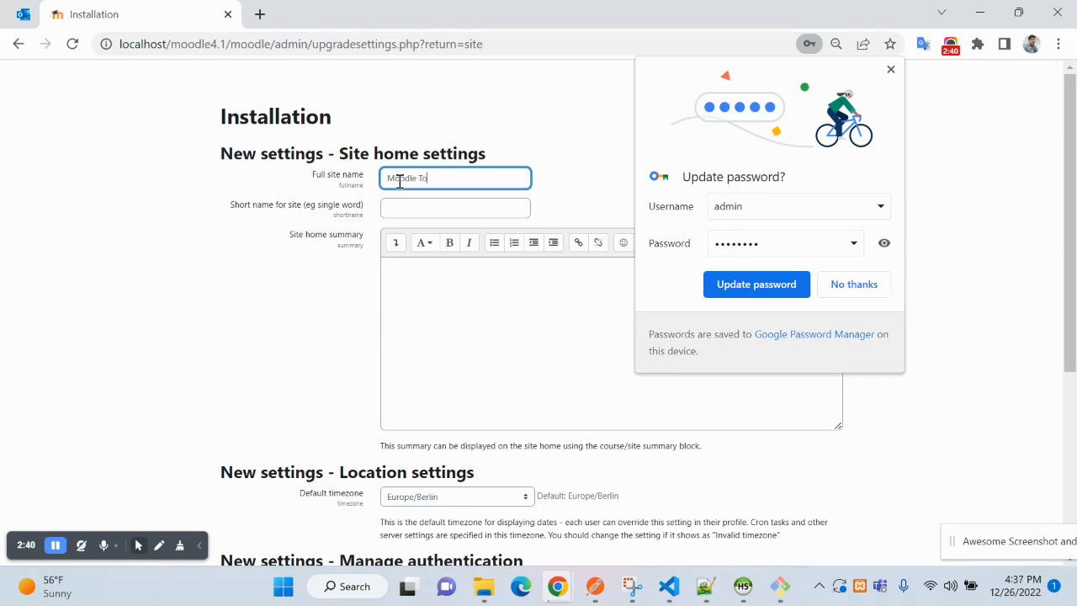
text(r)
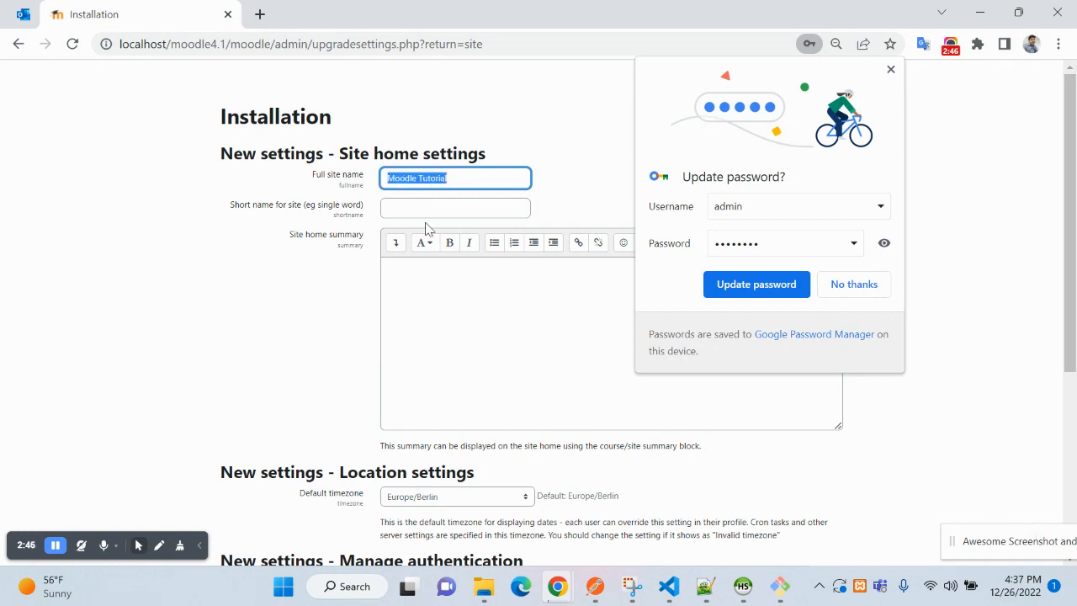
text(Moodle Tutorial)
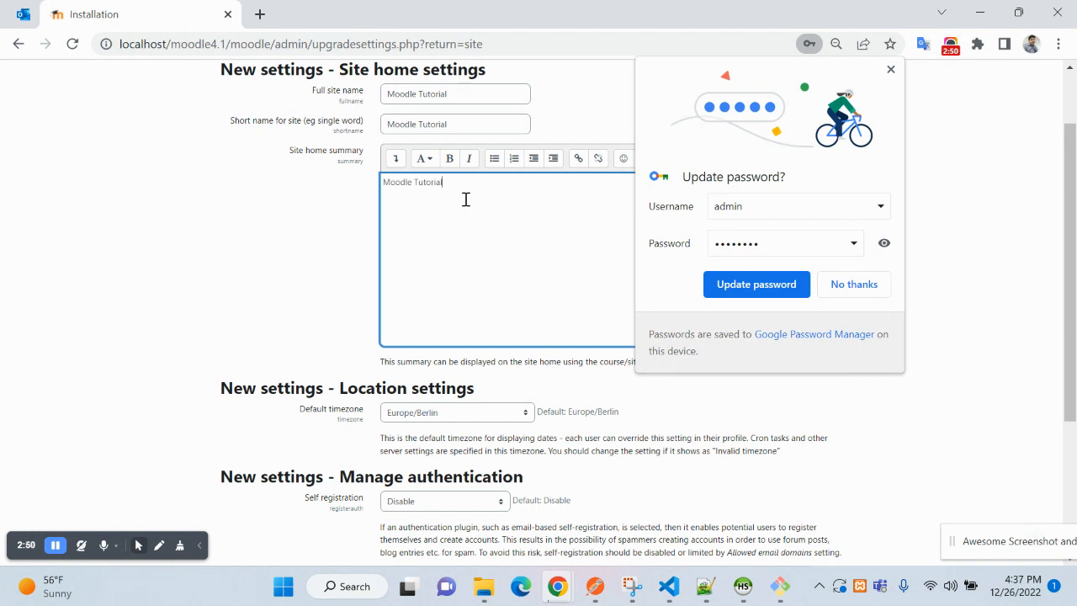
Scroll to the No-reply address field and begin editing it.
scroll(down, 3)
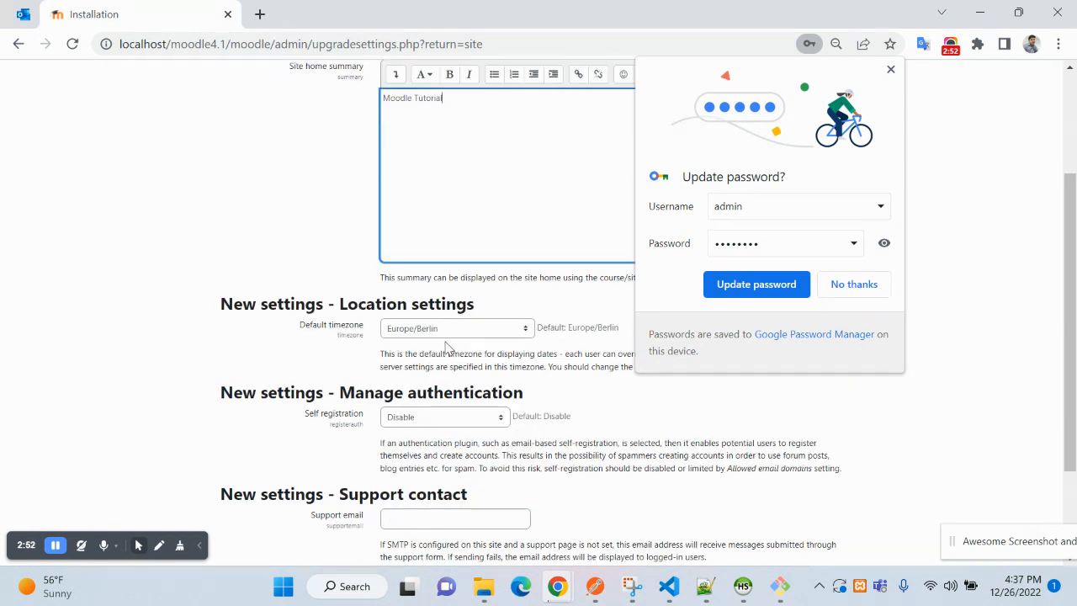
mouse_move(516, 341)
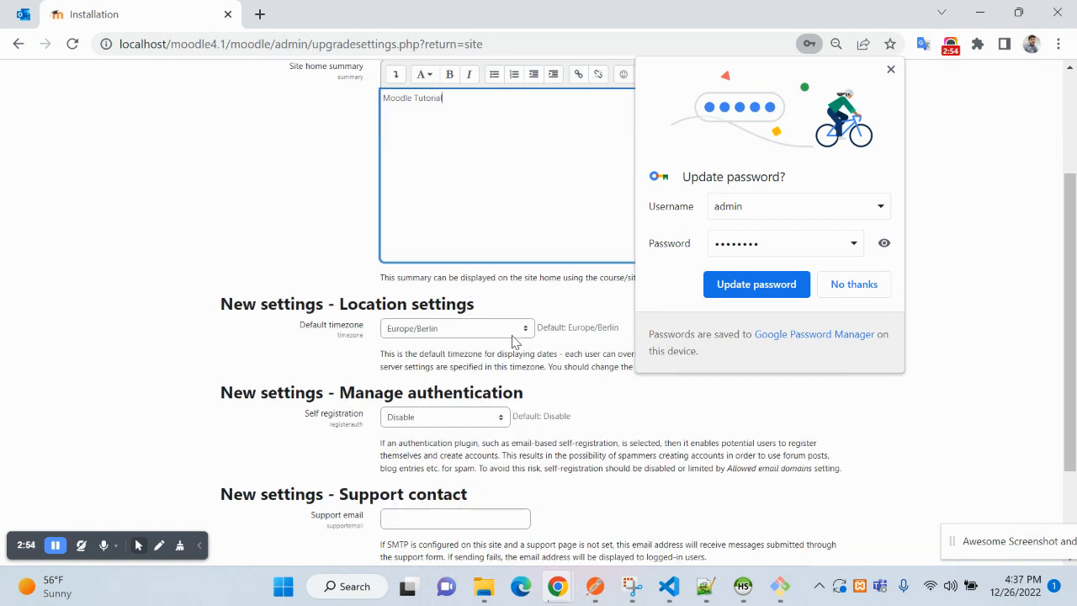
mouse_move(265, 335)
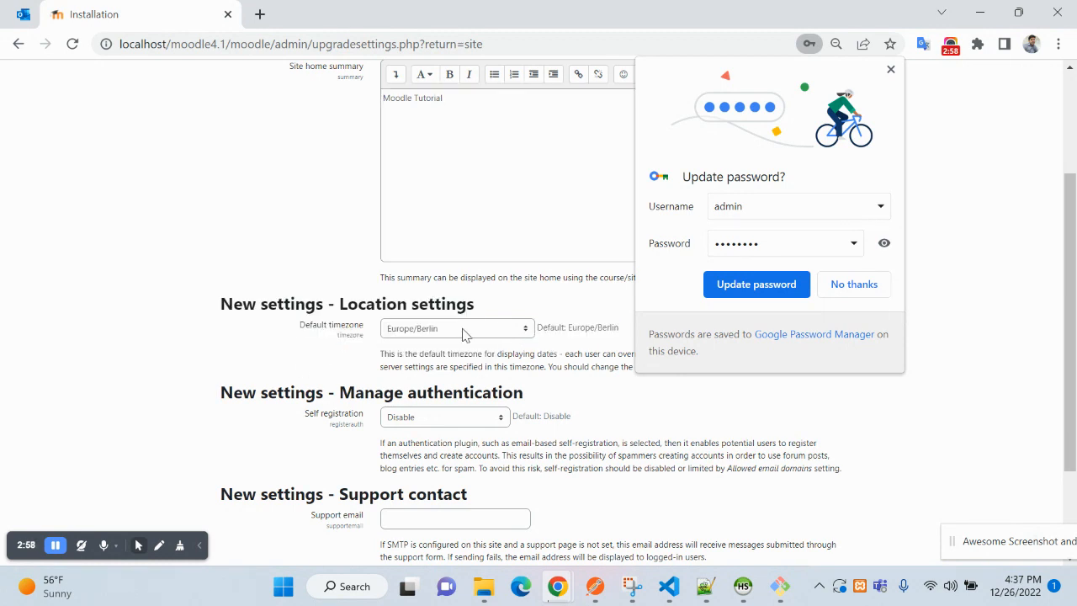
scroll(down, 3)
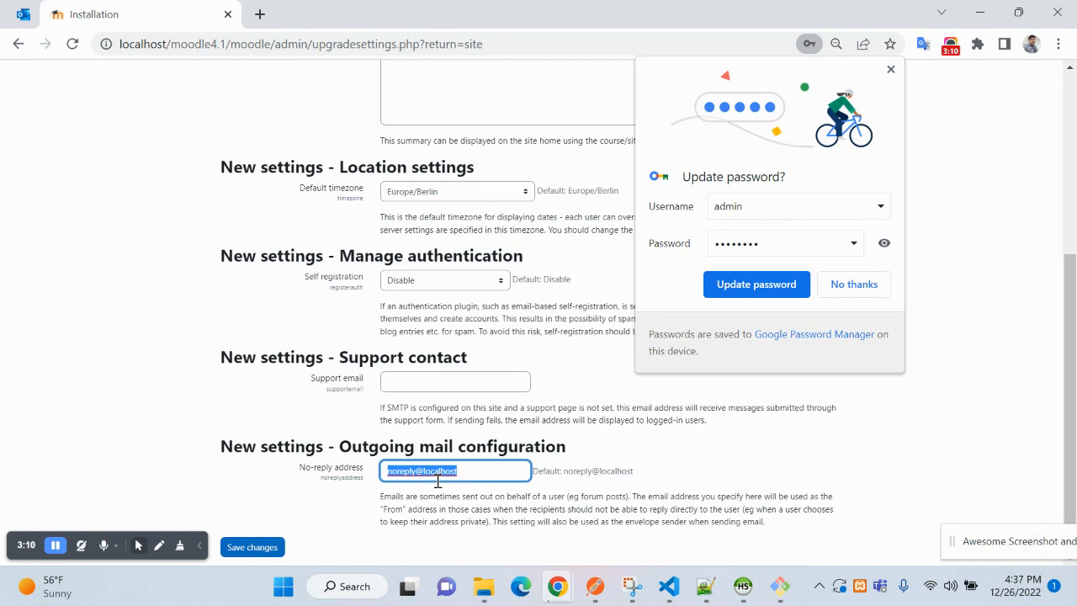
key(Delete)
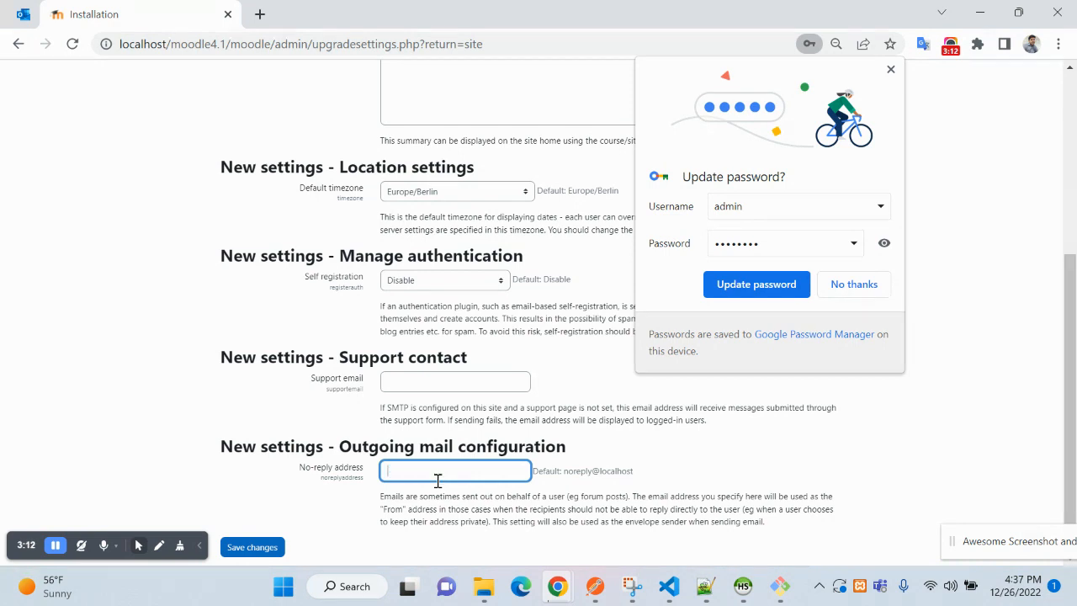
text(s)
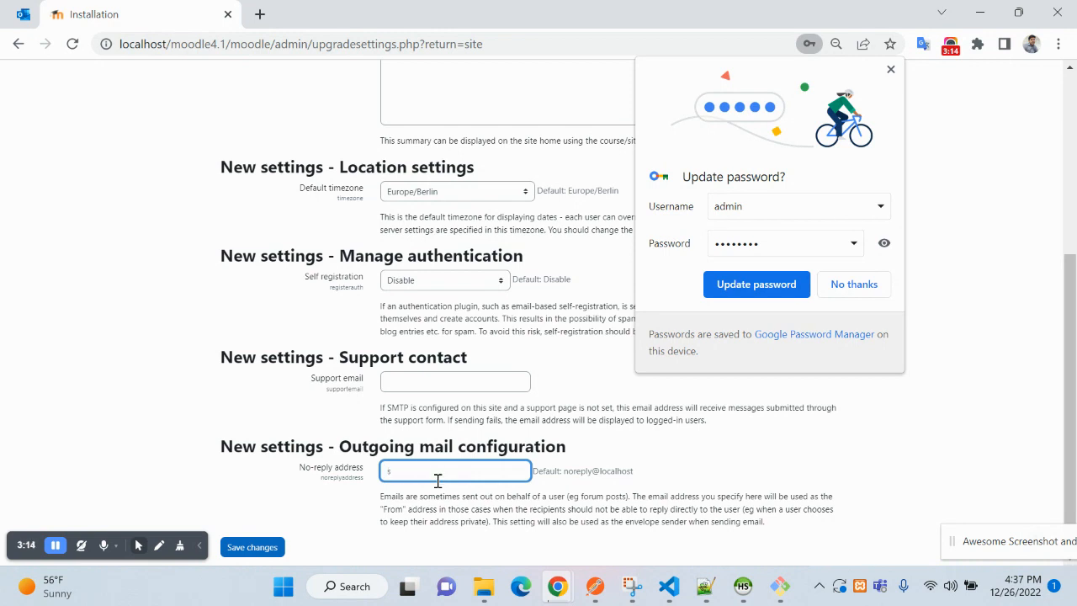
text(shreer)
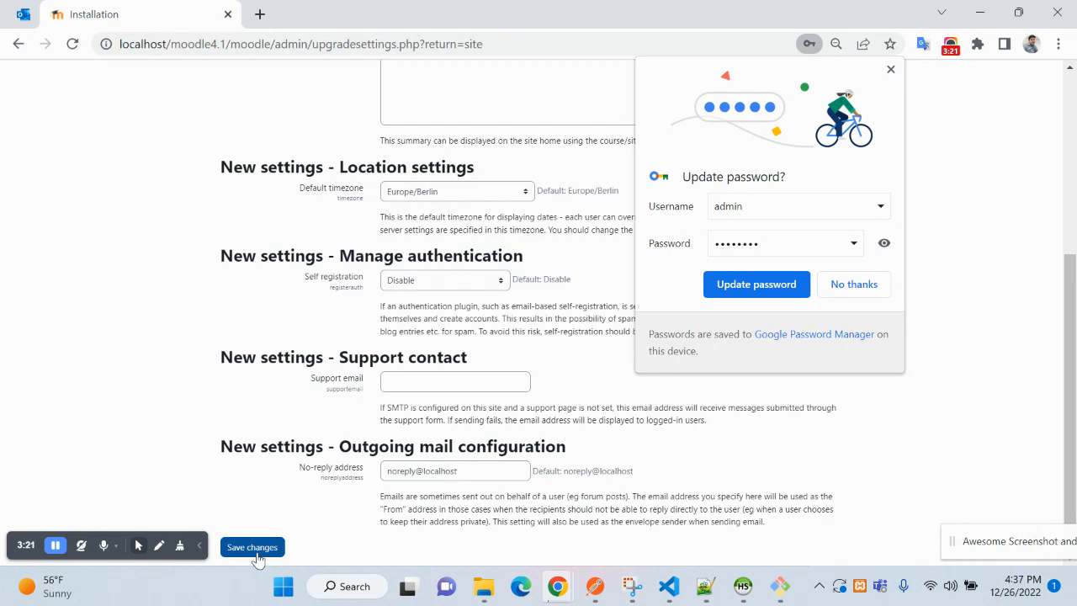
click(252, 546)
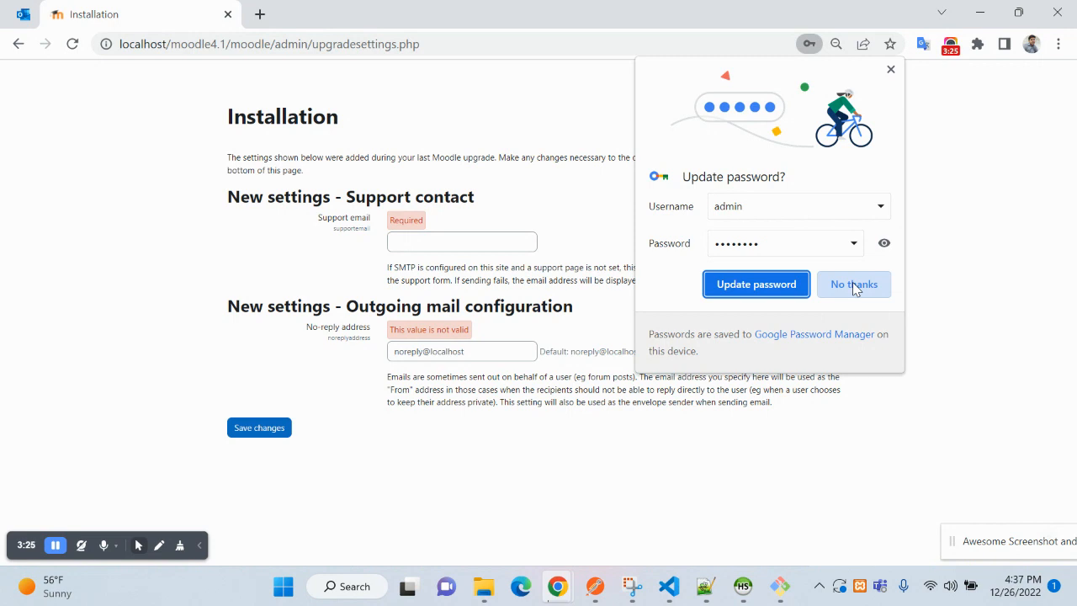
click(854, 283)
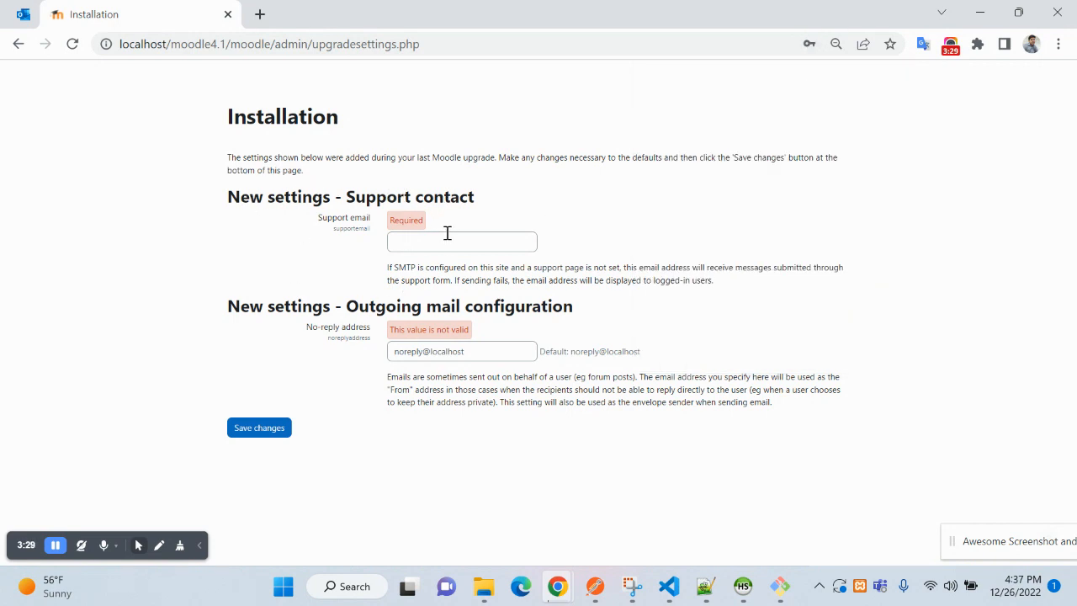
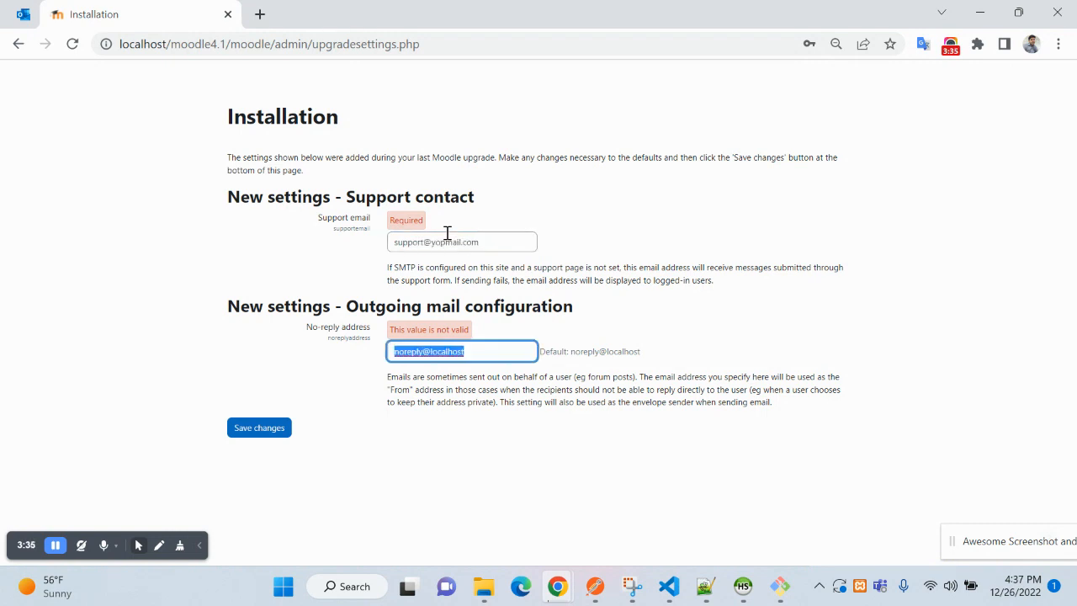
click(260, 427)
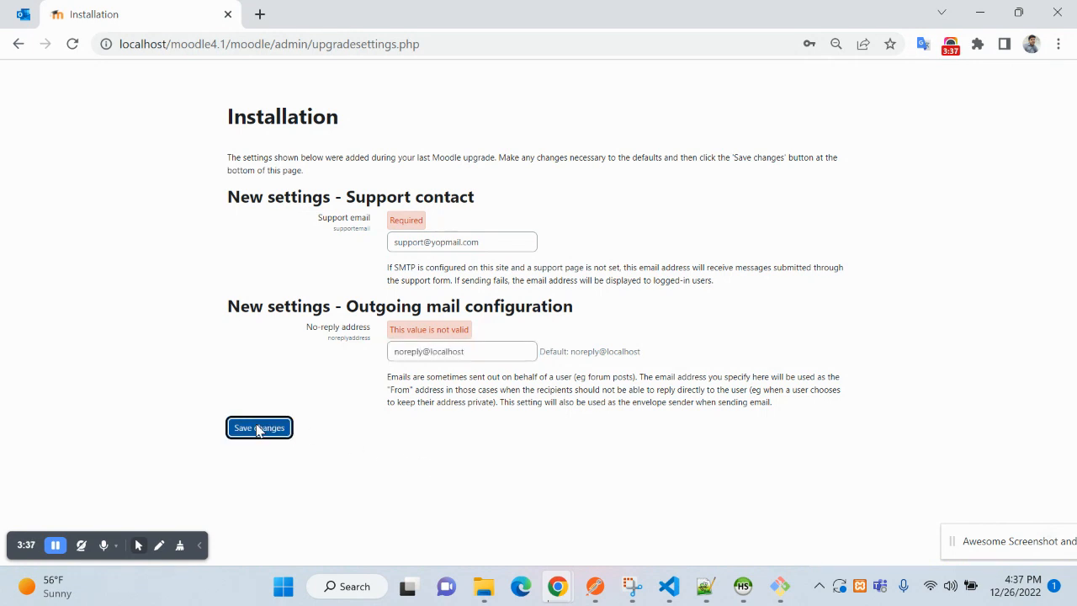
click(260, 428)
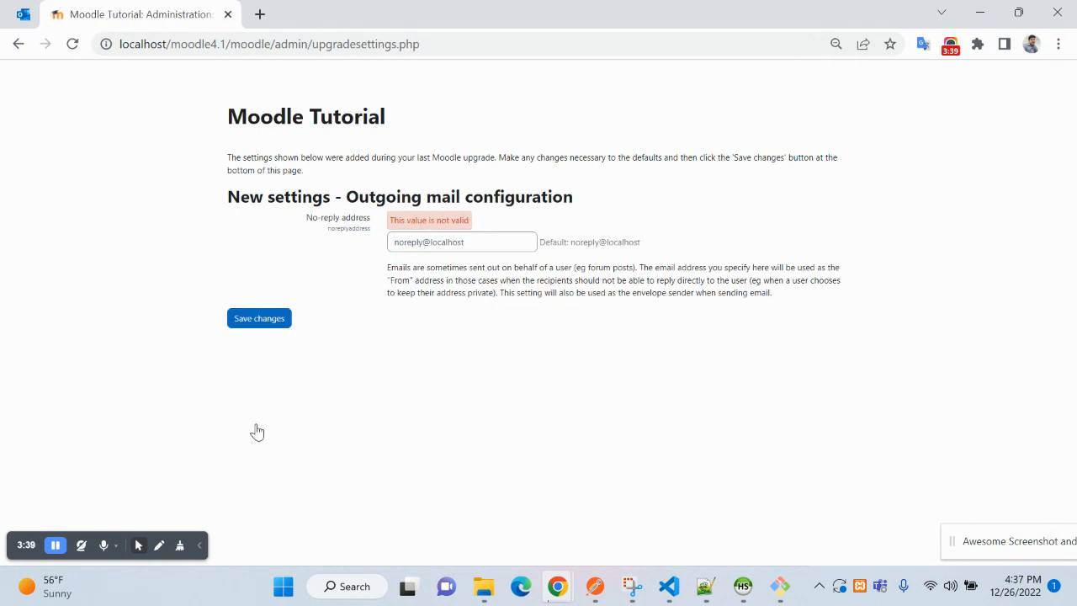
click(461, 242)
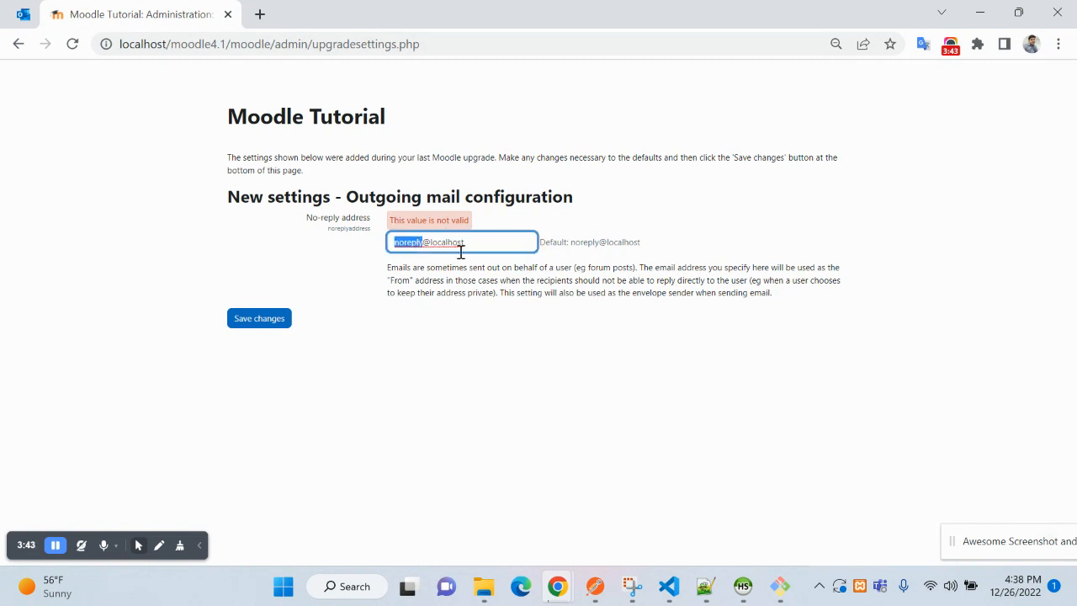
text(noreply@your)
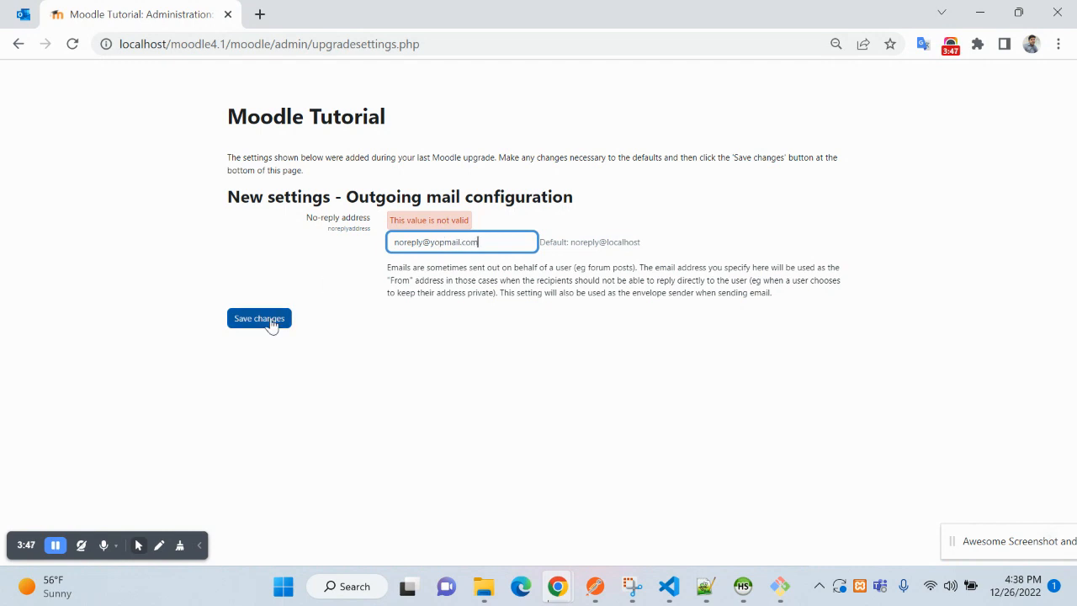
click(258, 318)
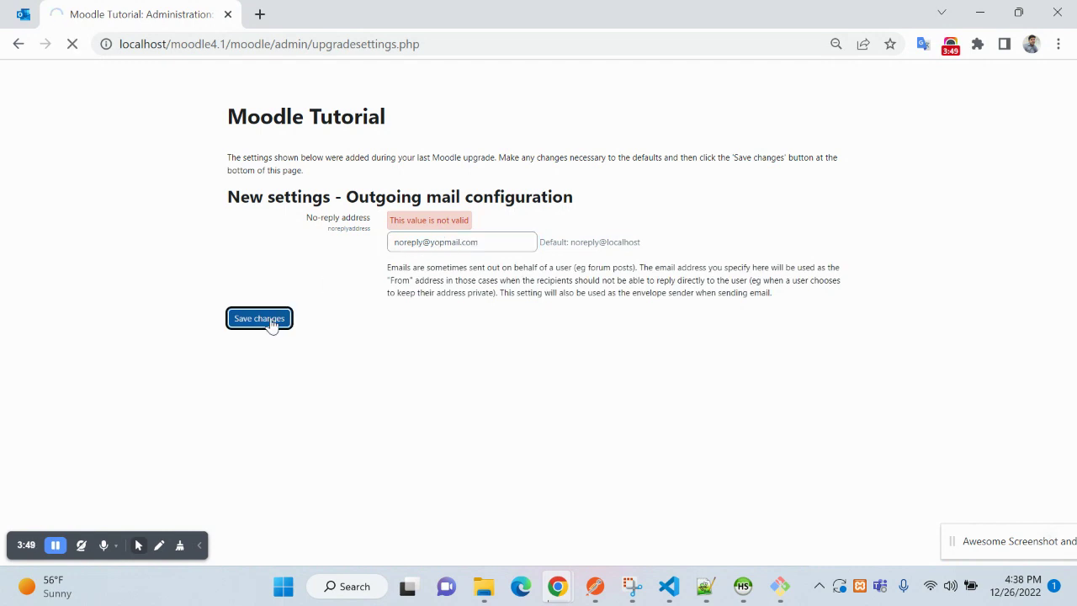
Reach the admin Dashboard and dismiss the side-panel introduction tip with Got it.
click(259, 318)
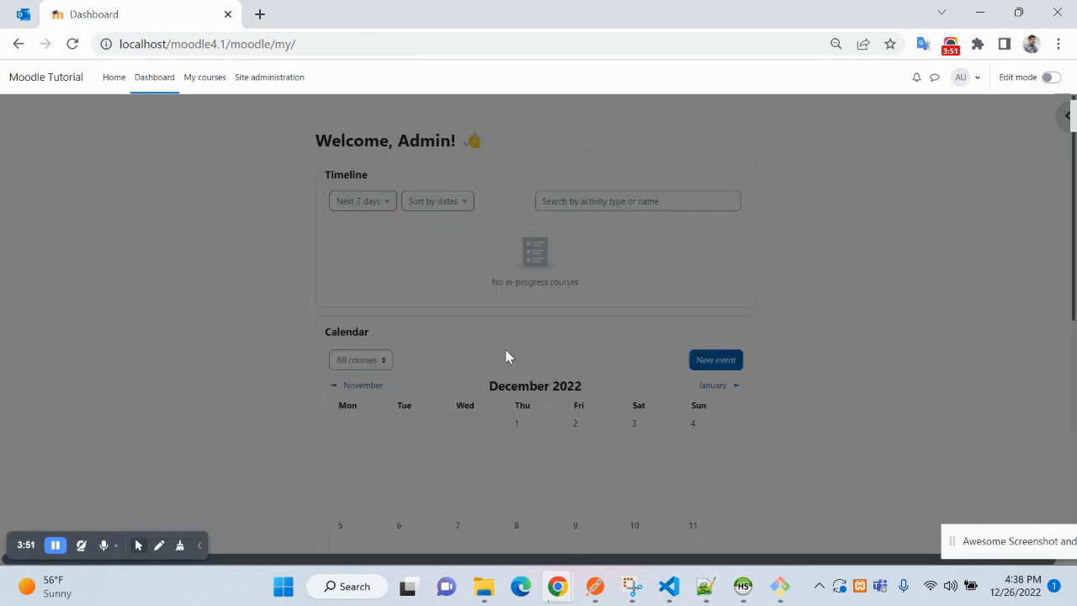
click(1064, 116)
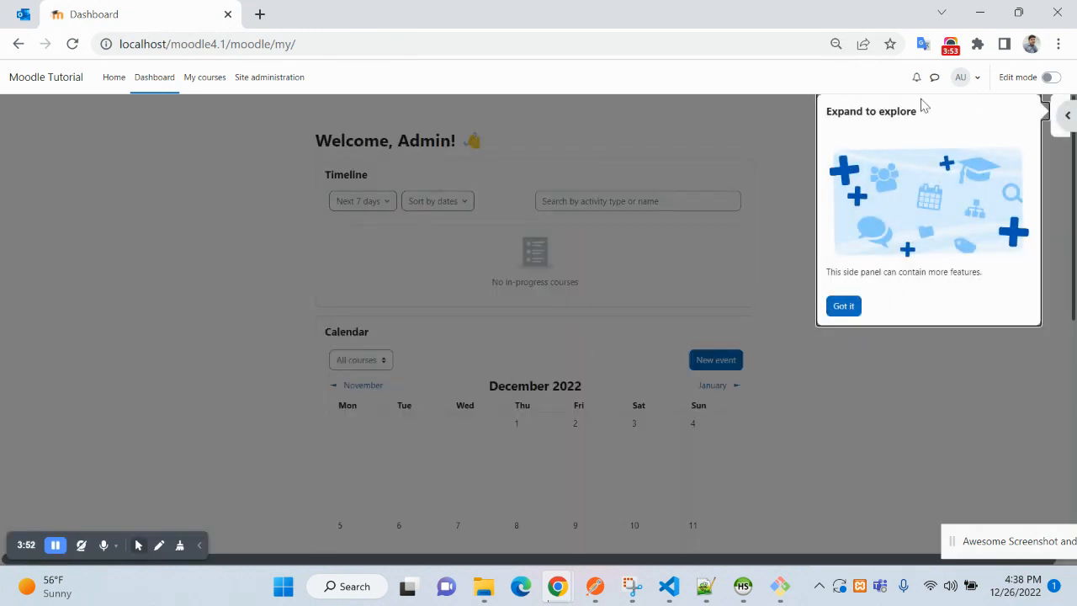
mouse_move(976, 294)
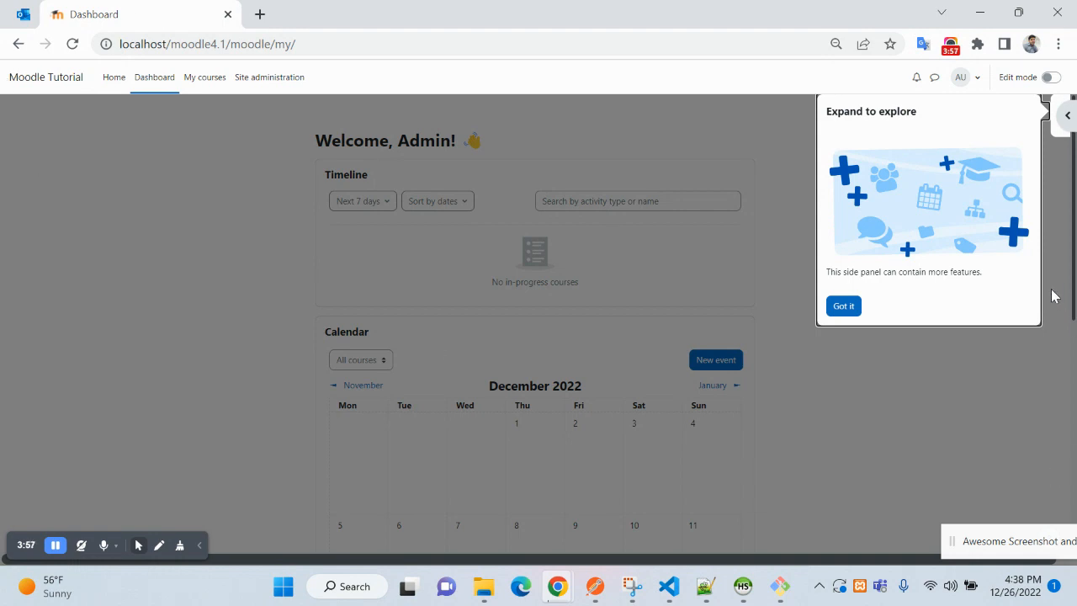
mouse_move(334, 349)
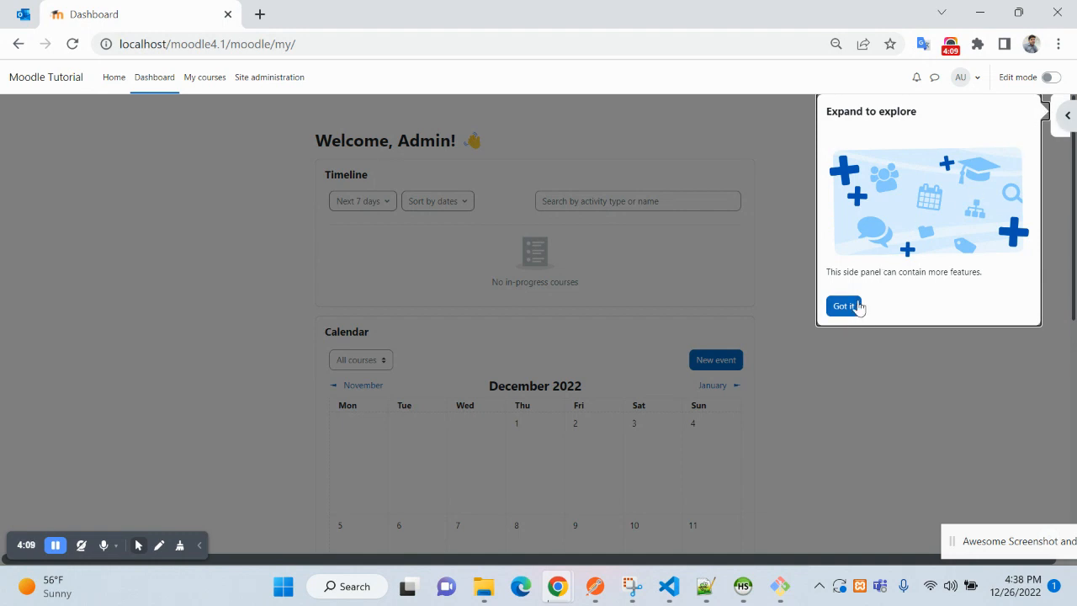
click(844, 305)
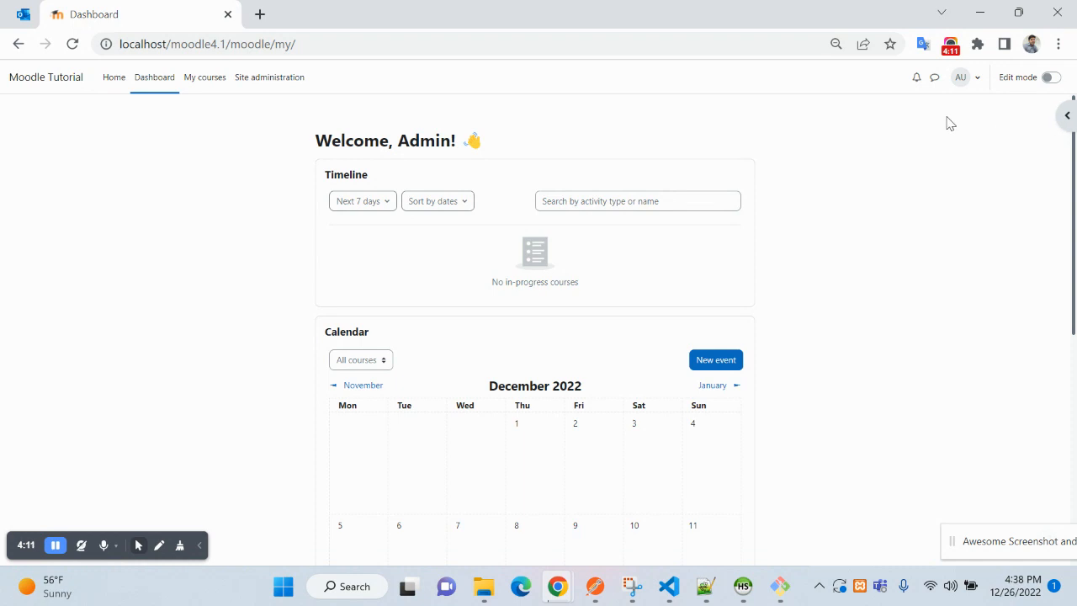
mouse_move(768, 396)
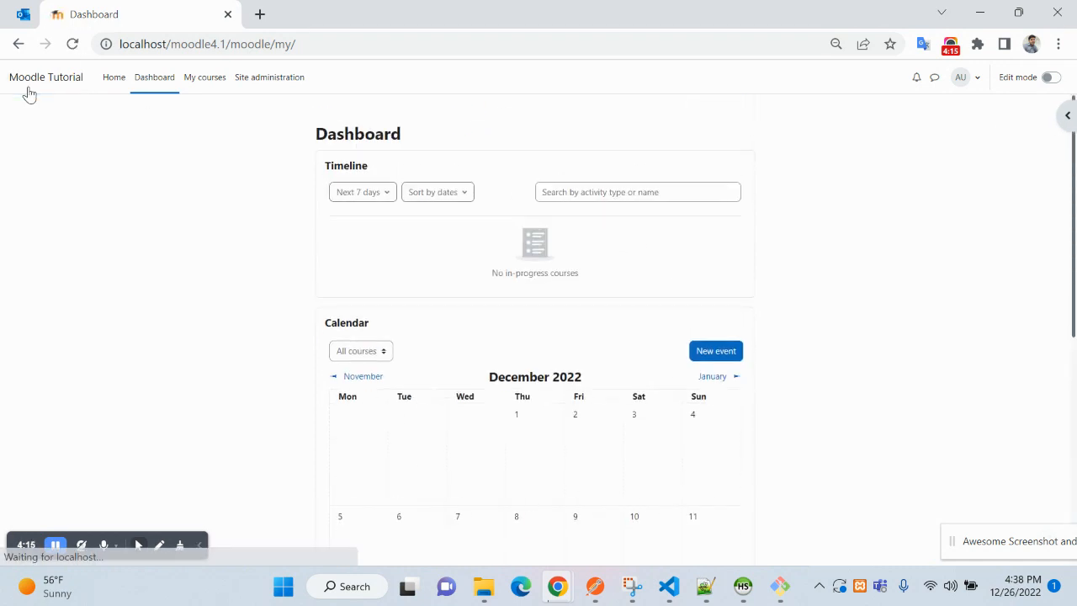
Go to My courses, dismiss the tour tip, and open the admin profile for editing.
click(205, 77)
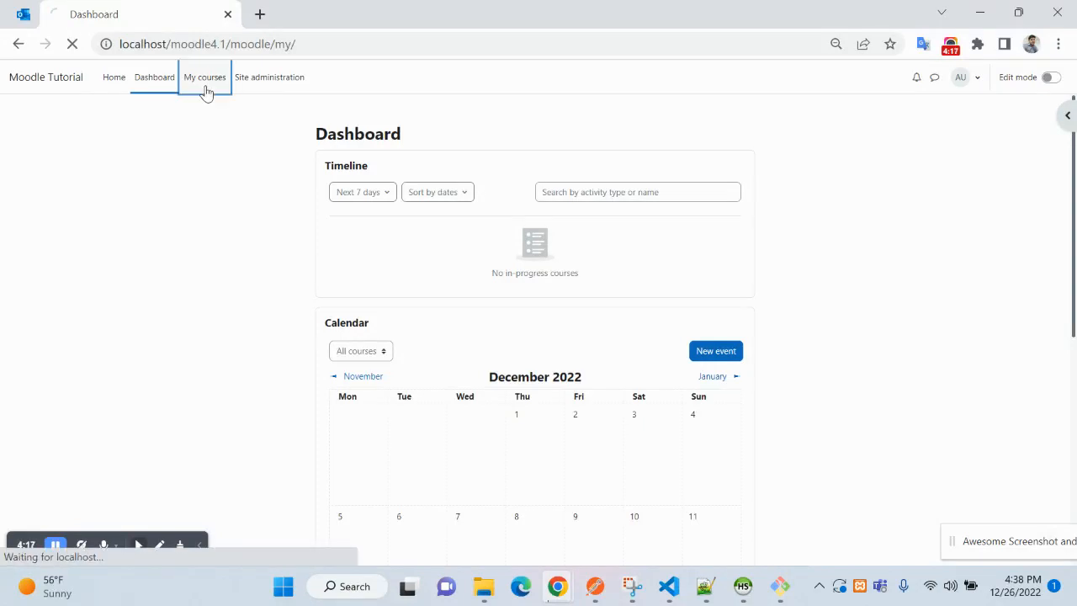
click(204, 76)
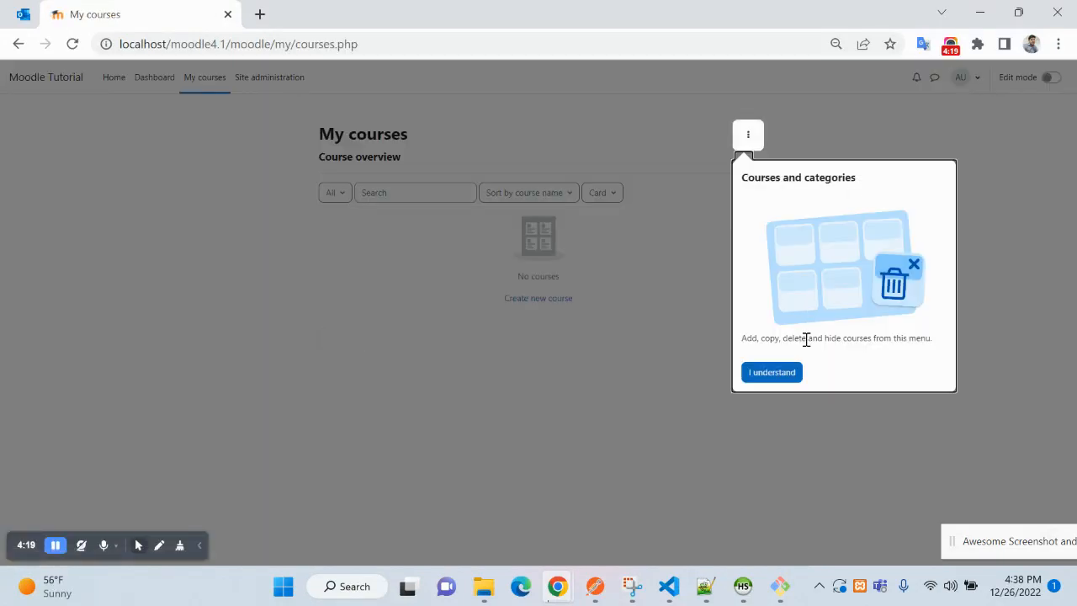
click(960, 77)
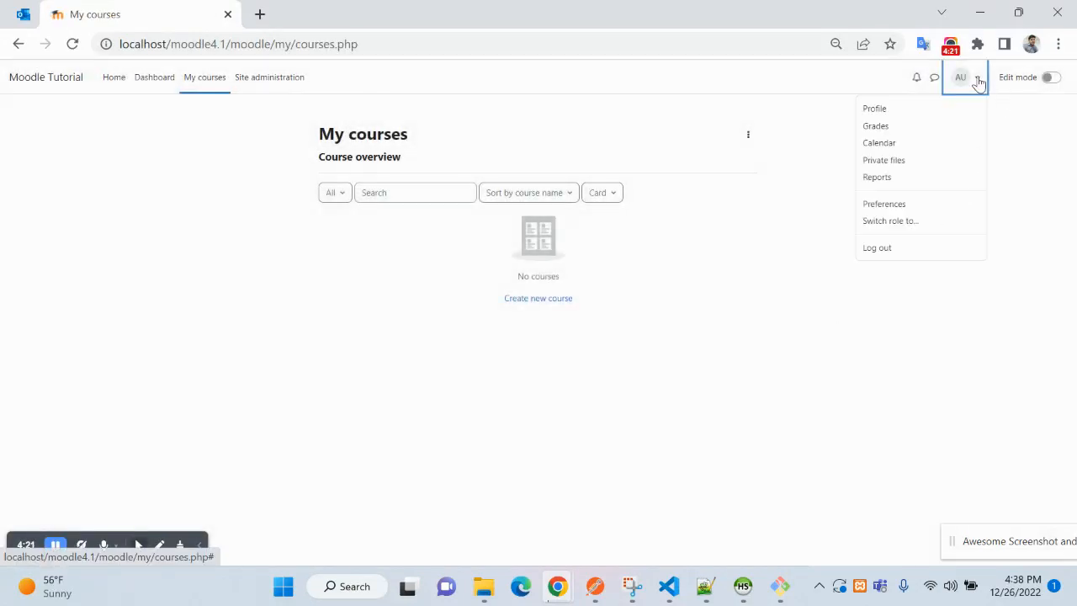
click(874, 108)
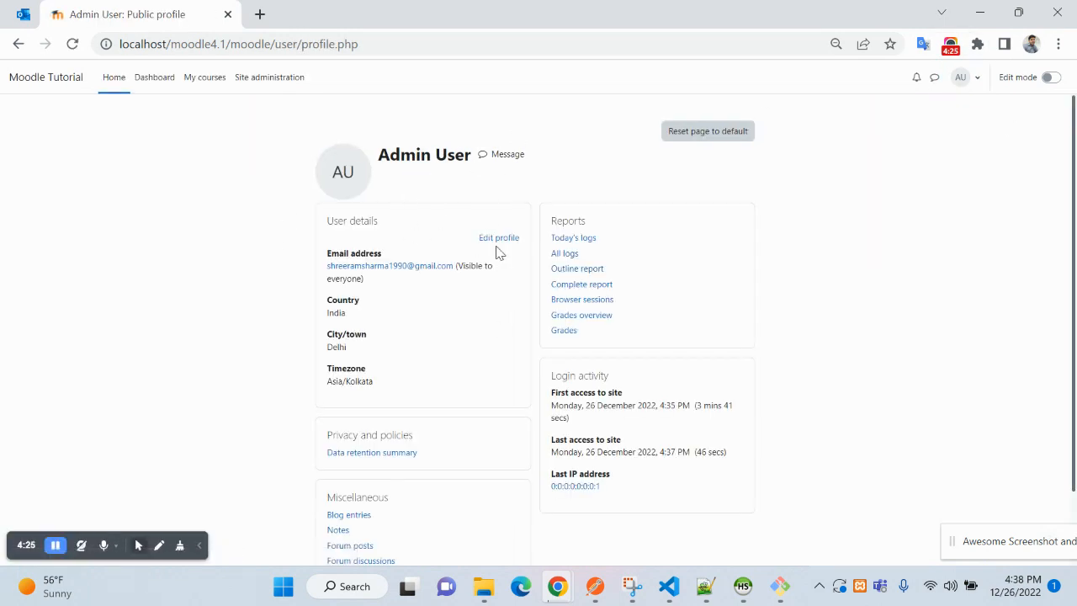
click(498, 237)
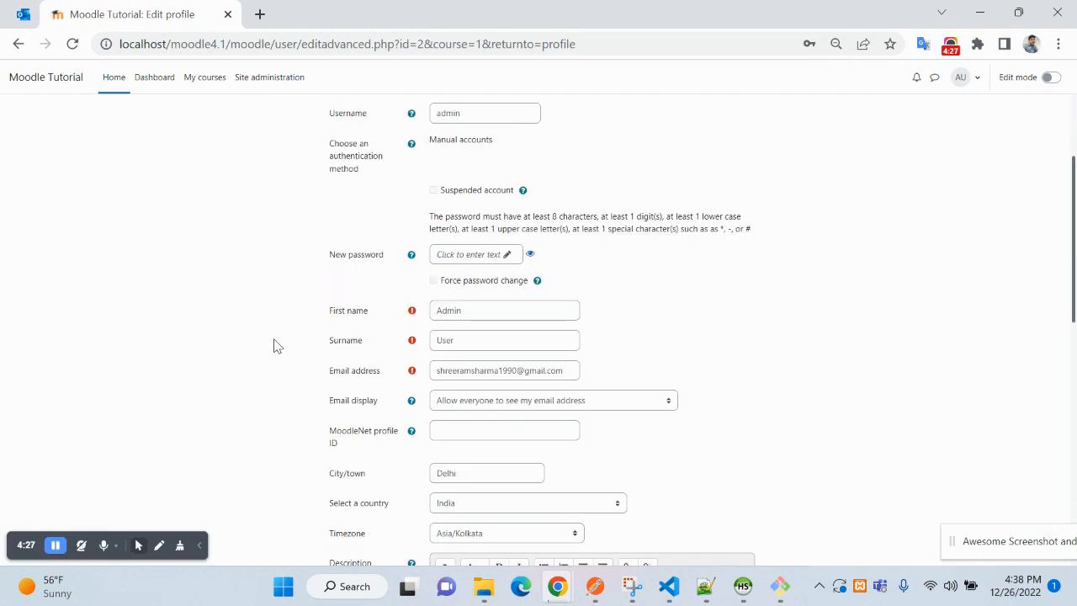
Log out from the user menu while the edit-profile page is still open.
click(962, 77)
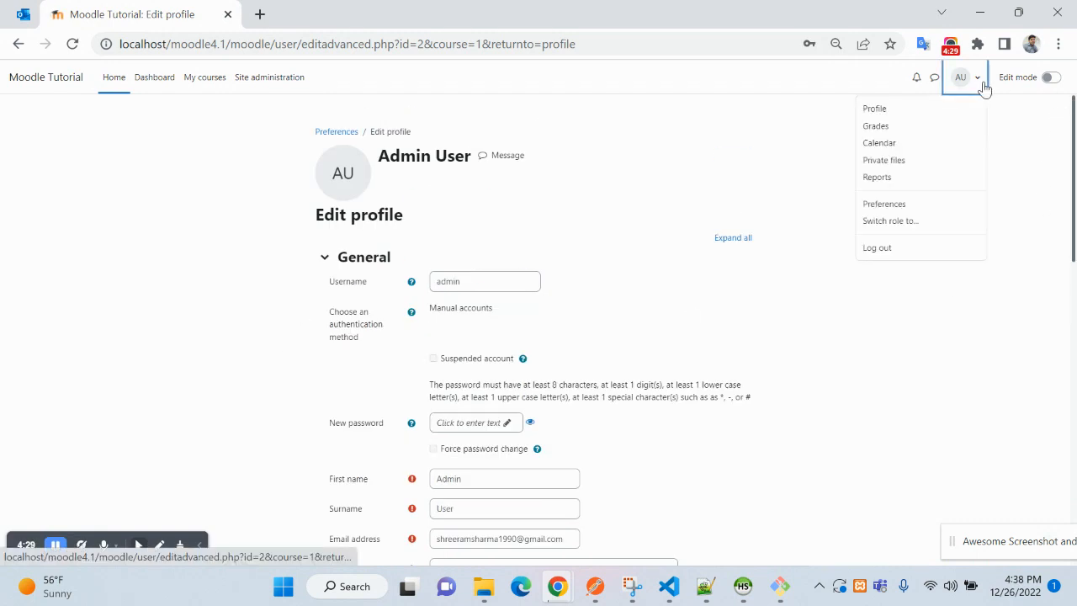
click(876, 247)
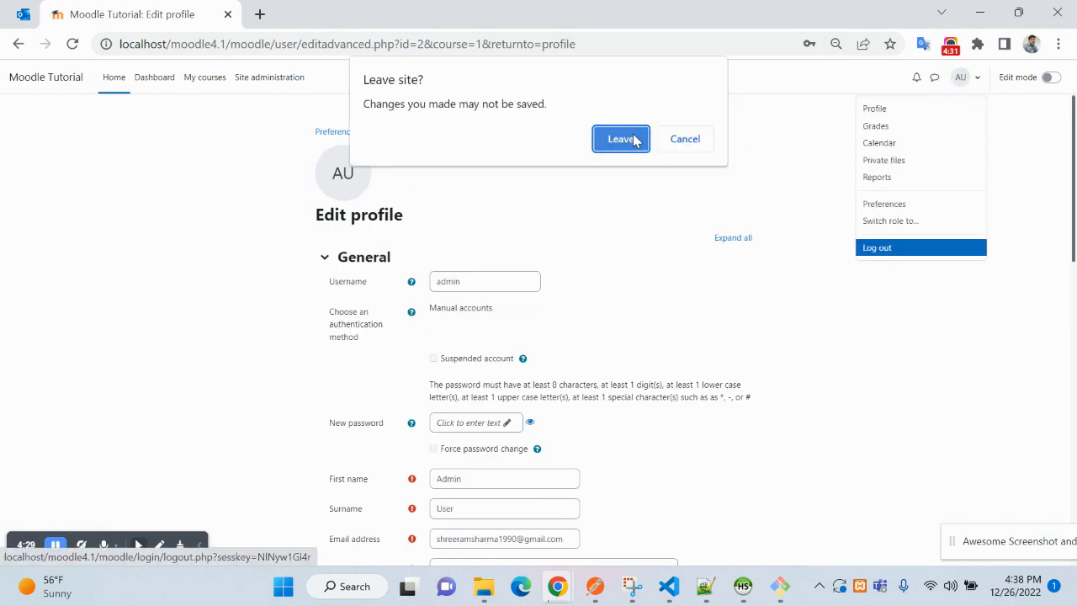
Leave the unsaved profile page, then fill the login form with username 'admin' and the saved password.
click(621, 139)
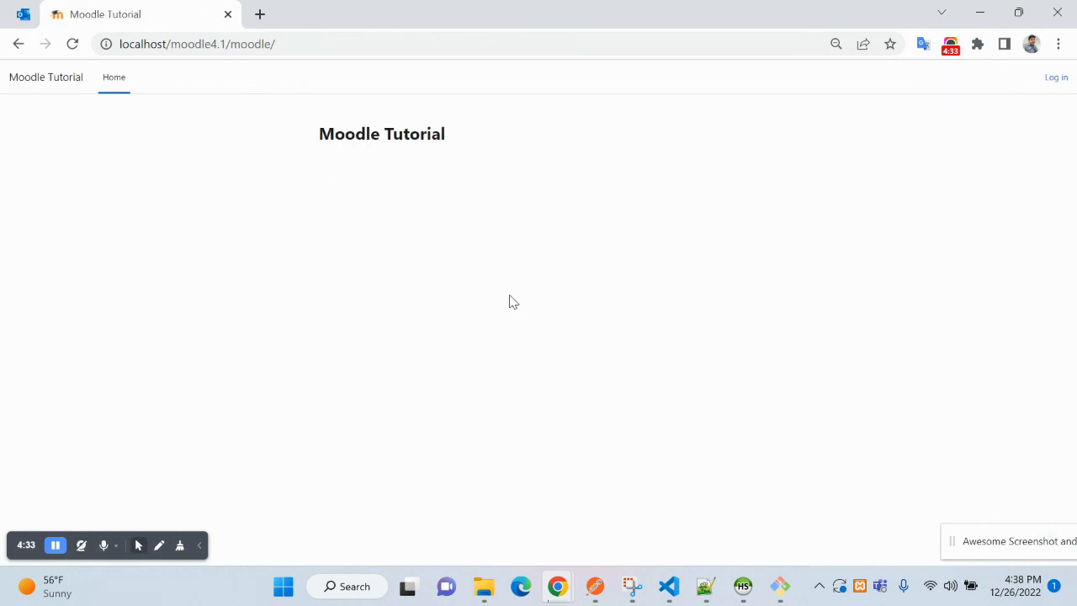
mouse_move(130, 102)
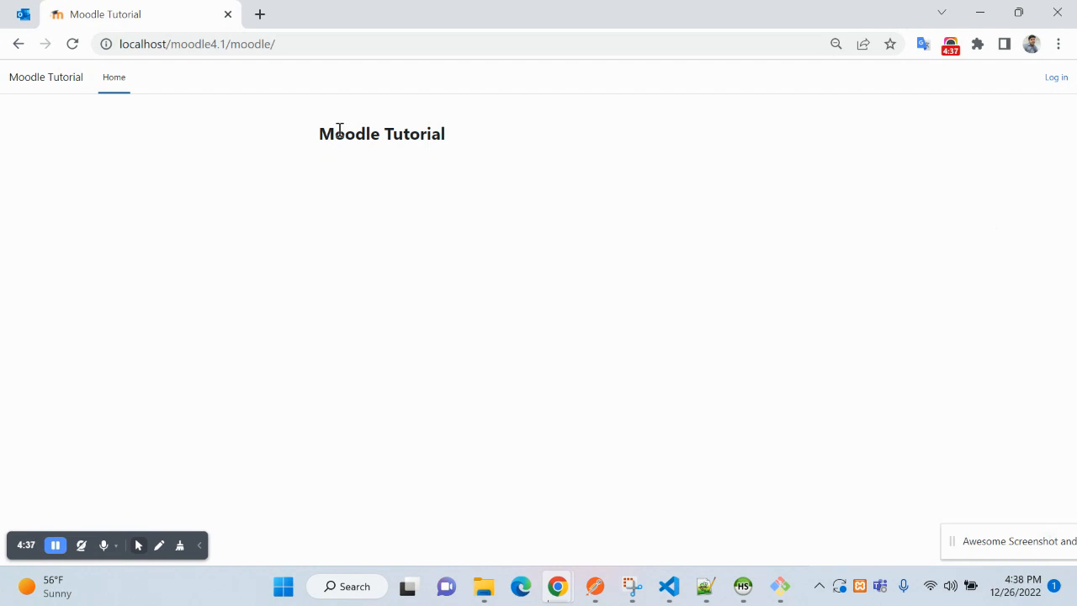
mouse_move(690, 123)
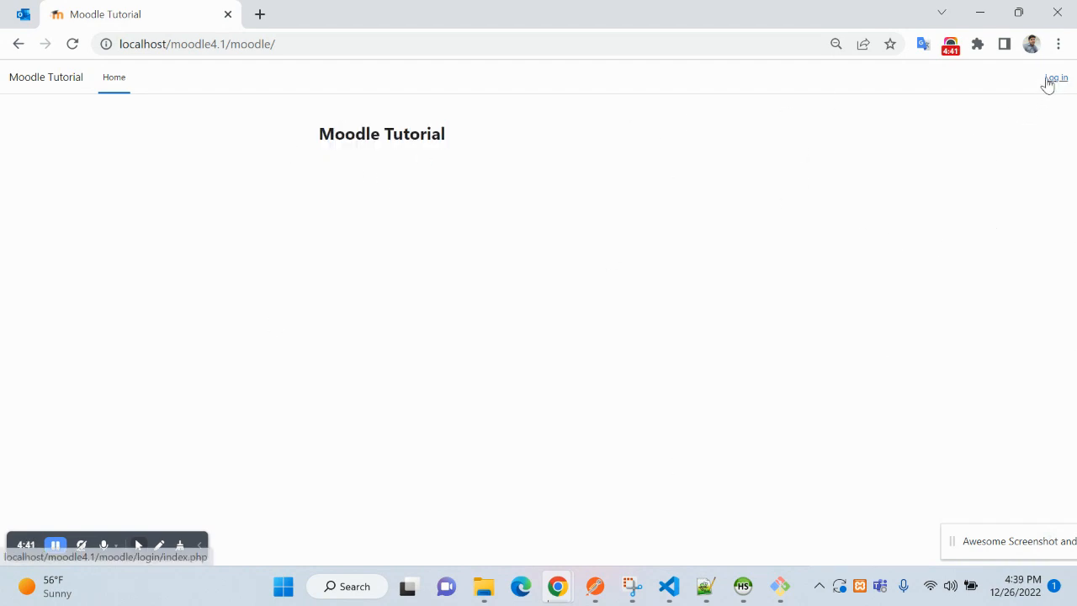
click(1055, 76)
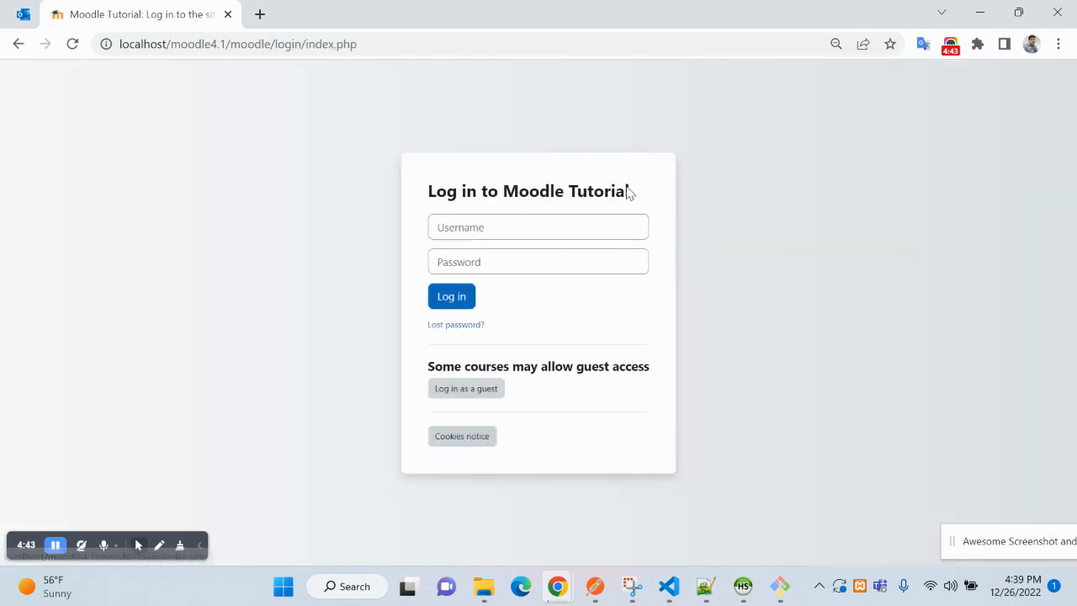
text(admin)
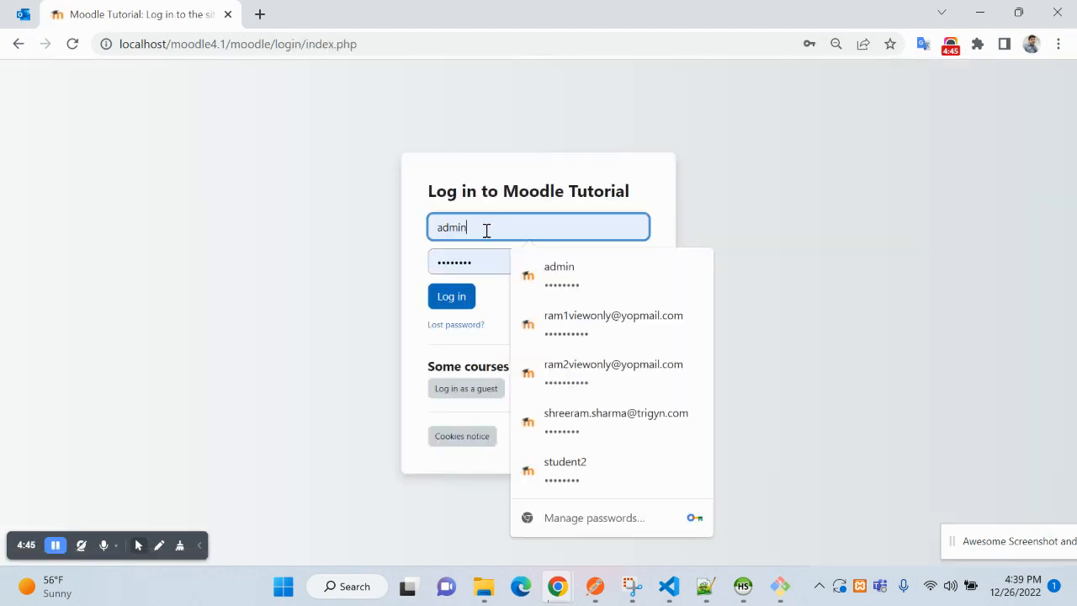
click(539, 262)
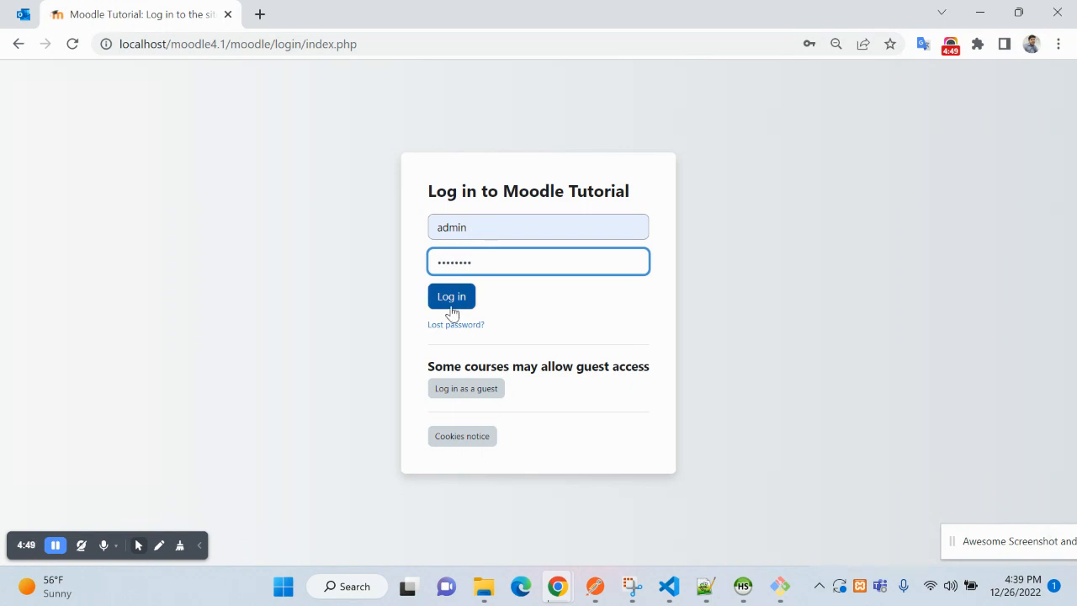
Log in as admin to the dashboard, dismiss Chrome's Update password prompt and check the zoom level.
click(451, 297)
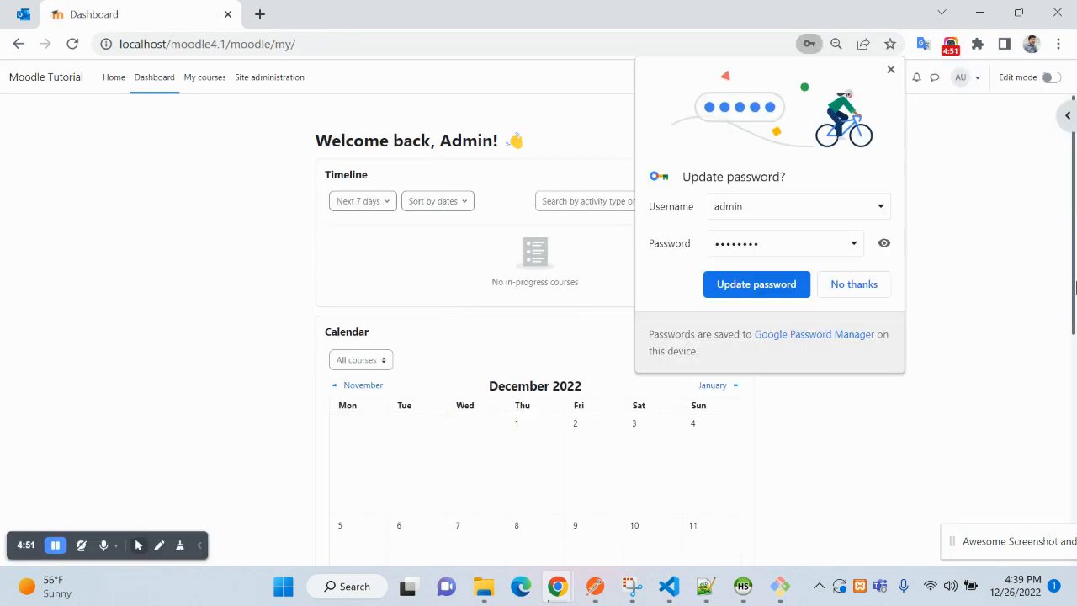
click(854, 284)
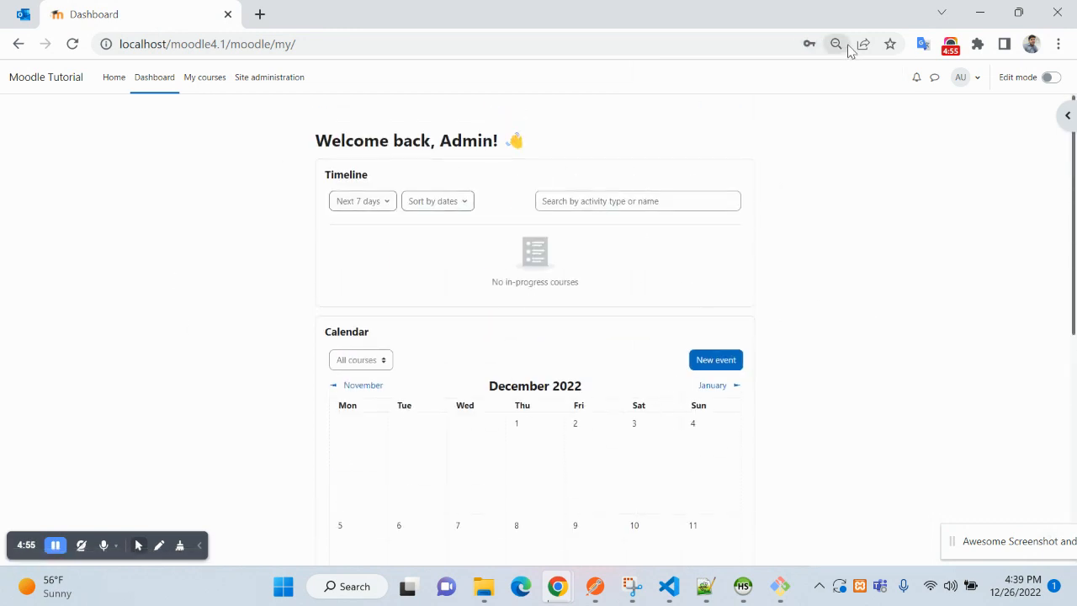
click(836, 44)
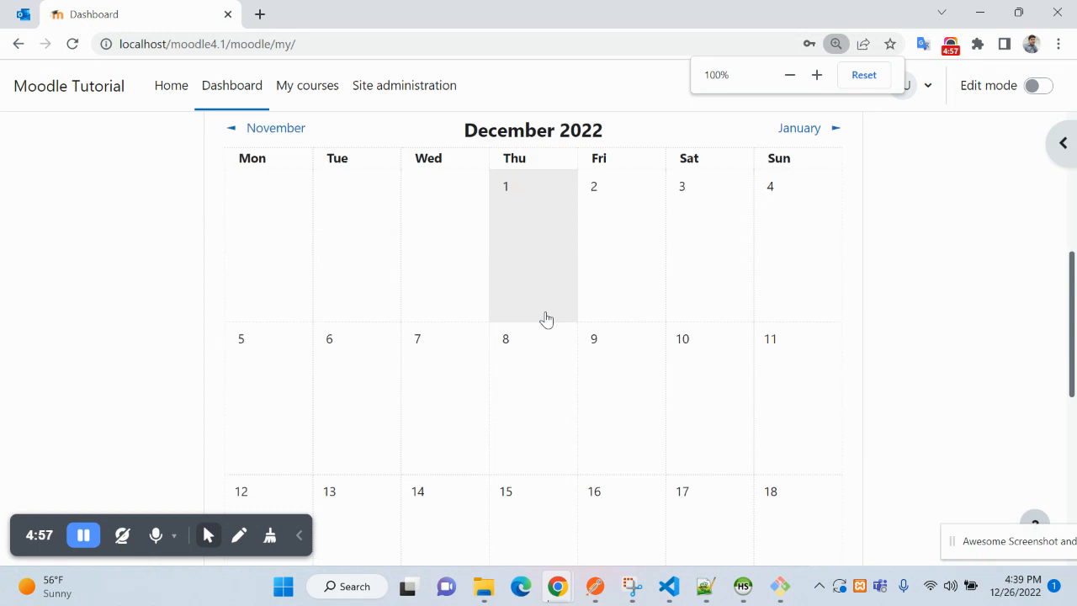
scroll(up, 3)
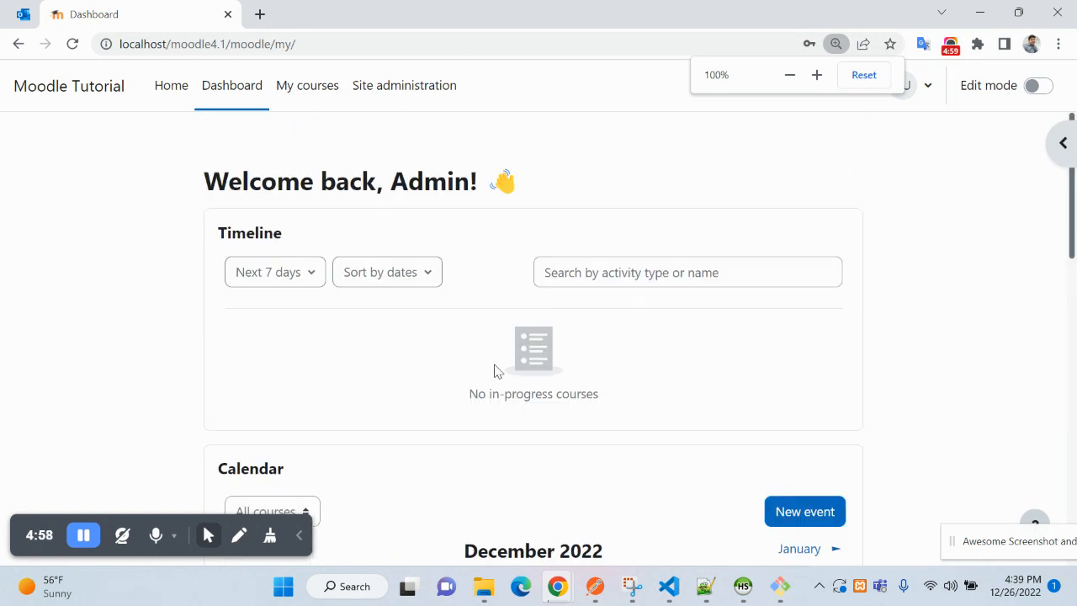